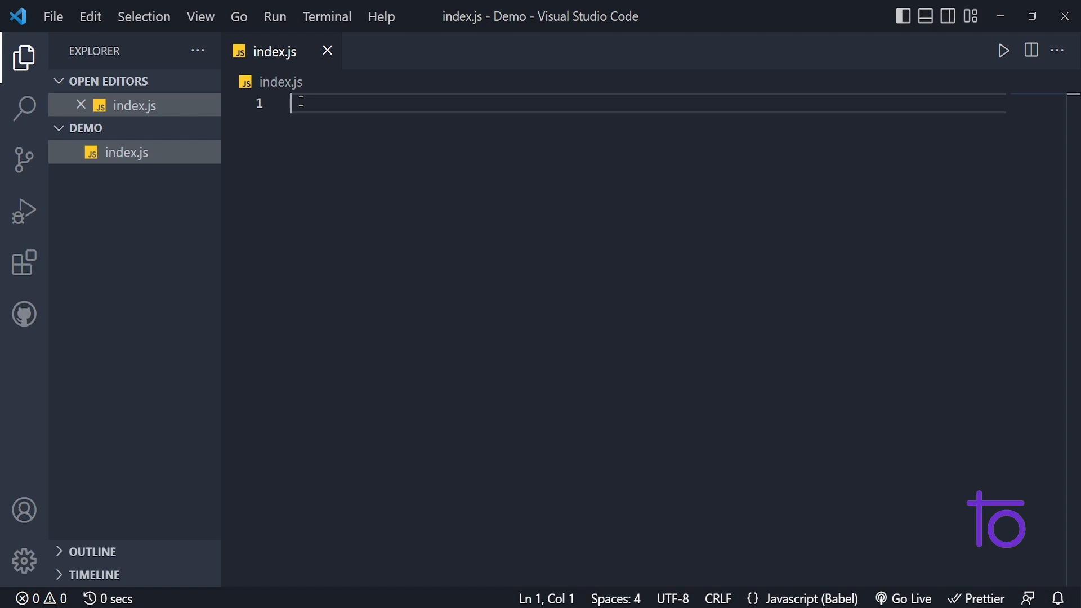
# - Write const a = "devtown"; with extra spaces before the value in index.js and save
pyautogui.write('const a =')
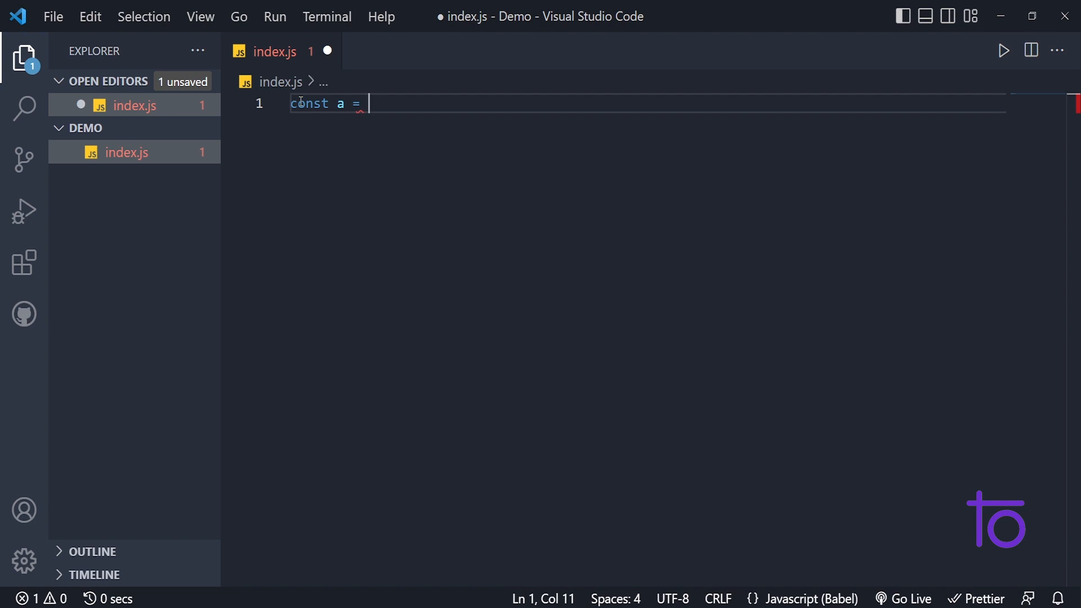
pyautogui.write('"devtow"')
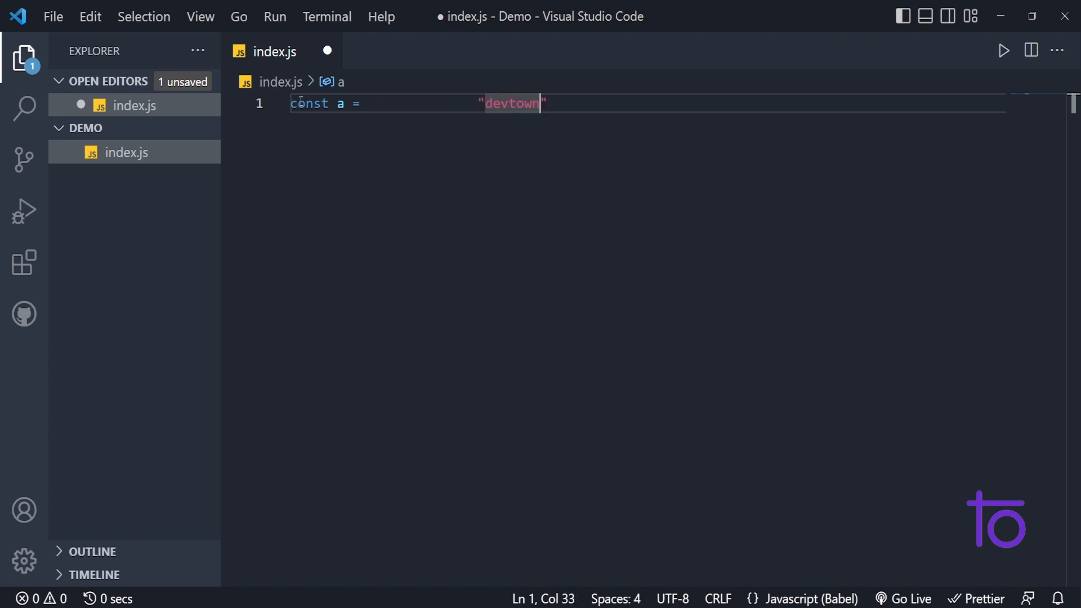
pyautogui.press('Ctrl+s')
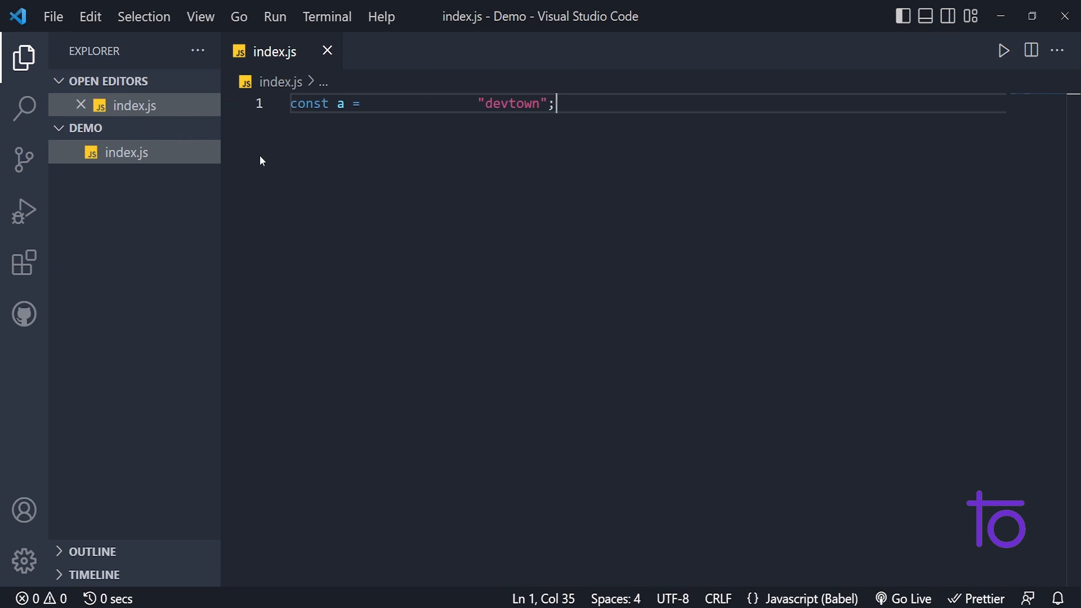
pyautogui.moveTo(24, 314)
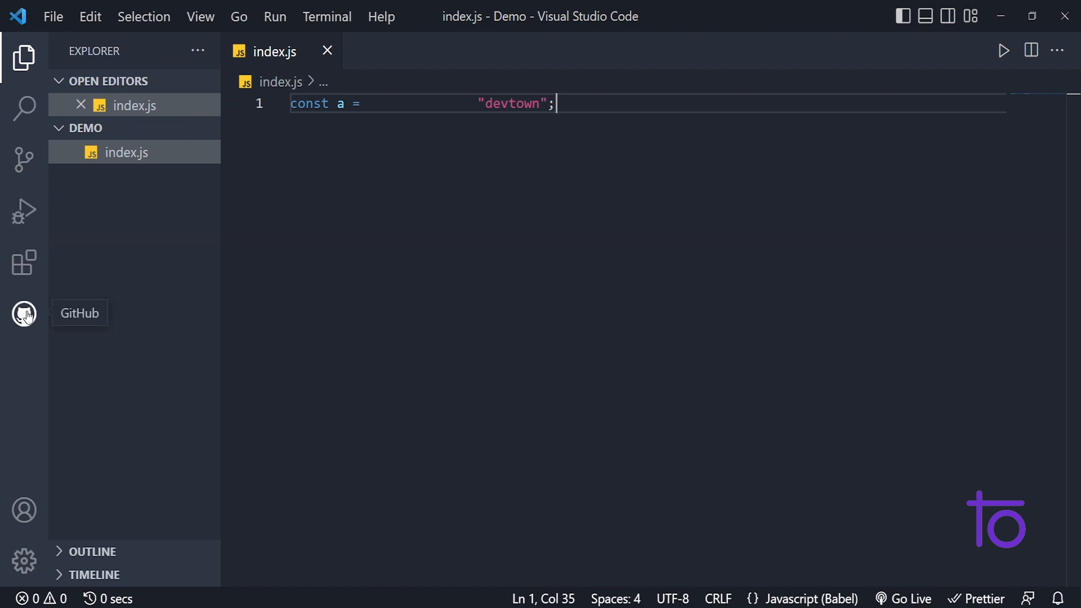
# - Search extensions for 'prettier', confirm Prettier - Code formatter is enabled, then return to Explorer
pyautogui.click(23, 262)
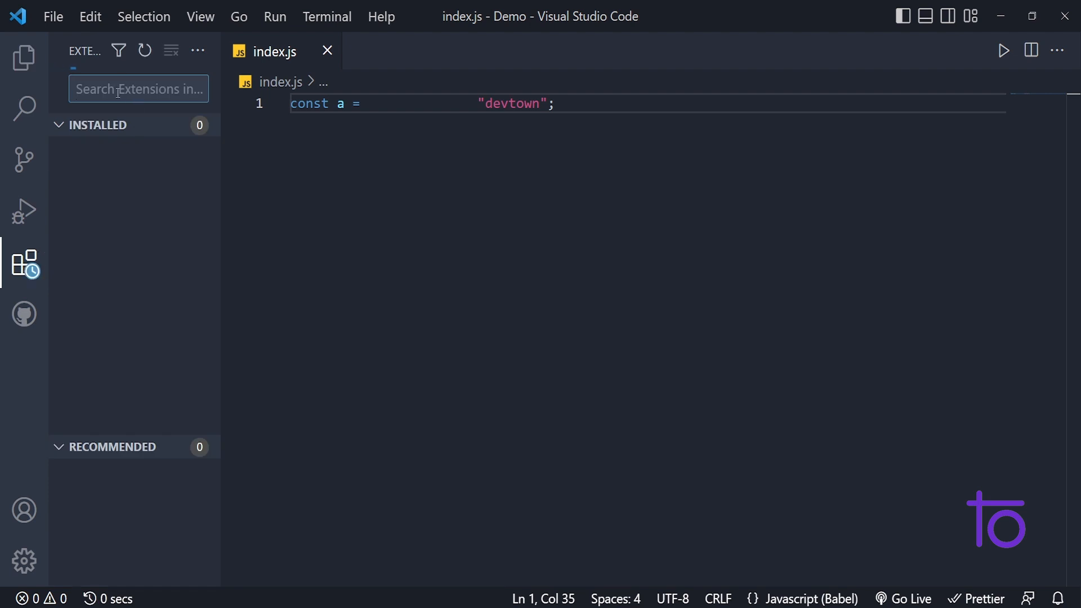
pyautogui.write('prettier')
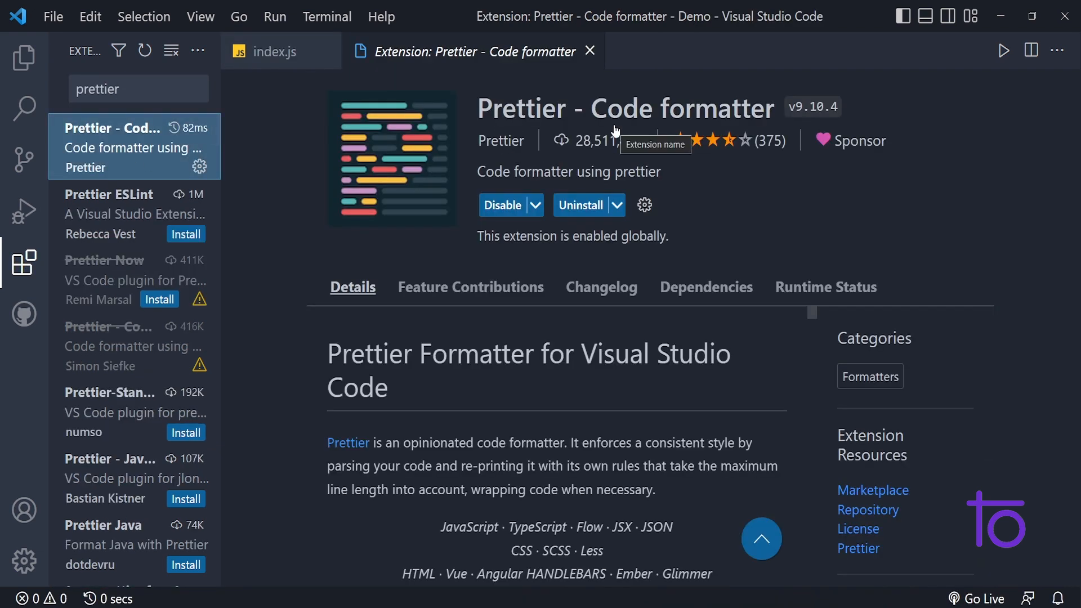
pyautogui.moveTo(477, 116)
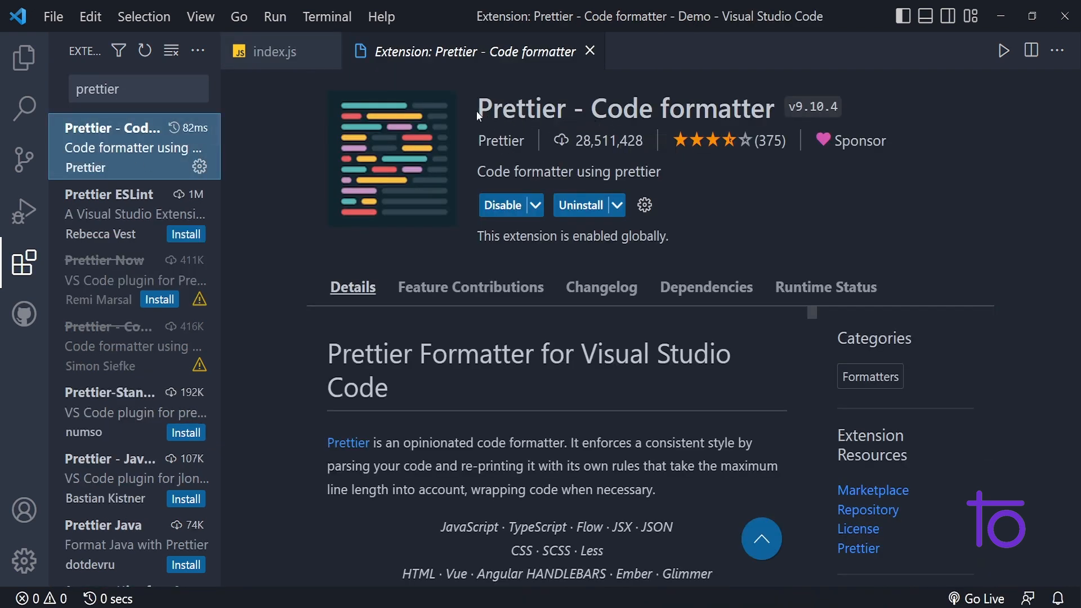
pyautogui.moveTo(542, 195)
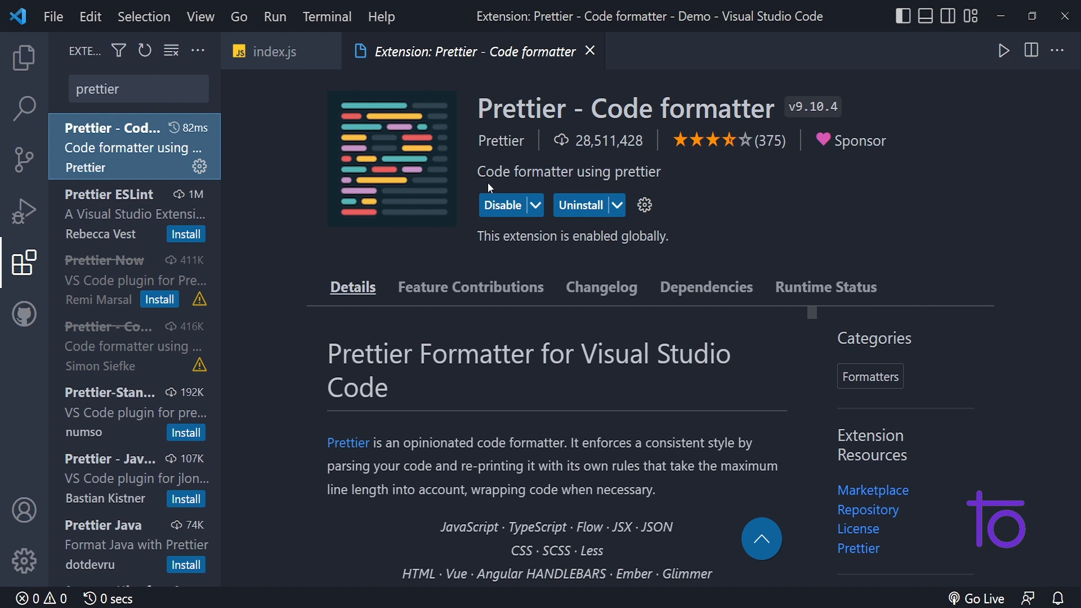
pyautogui.moveTo(588, 219)
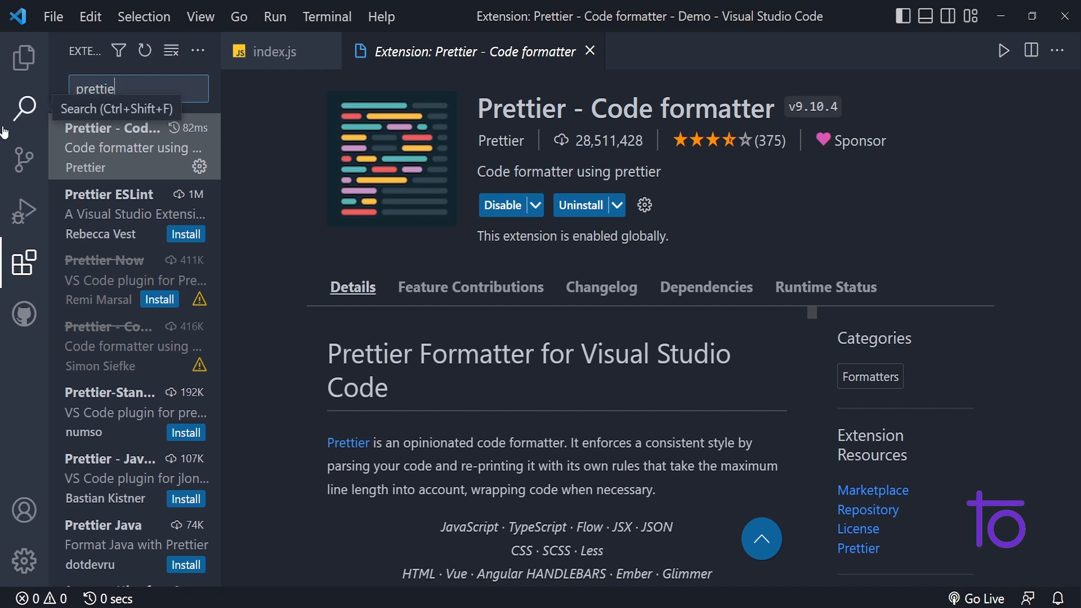
pyautogui.click(21, 55)
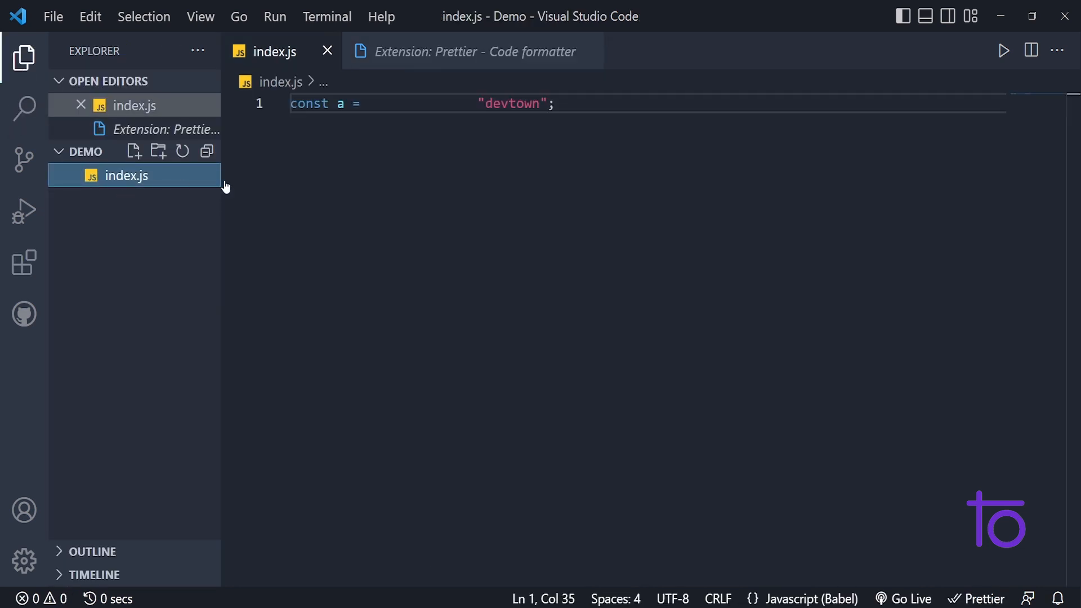
# - Format the spaced-out declaration with Format Selection from the editor context menu
pyautogui.click(566, 103)
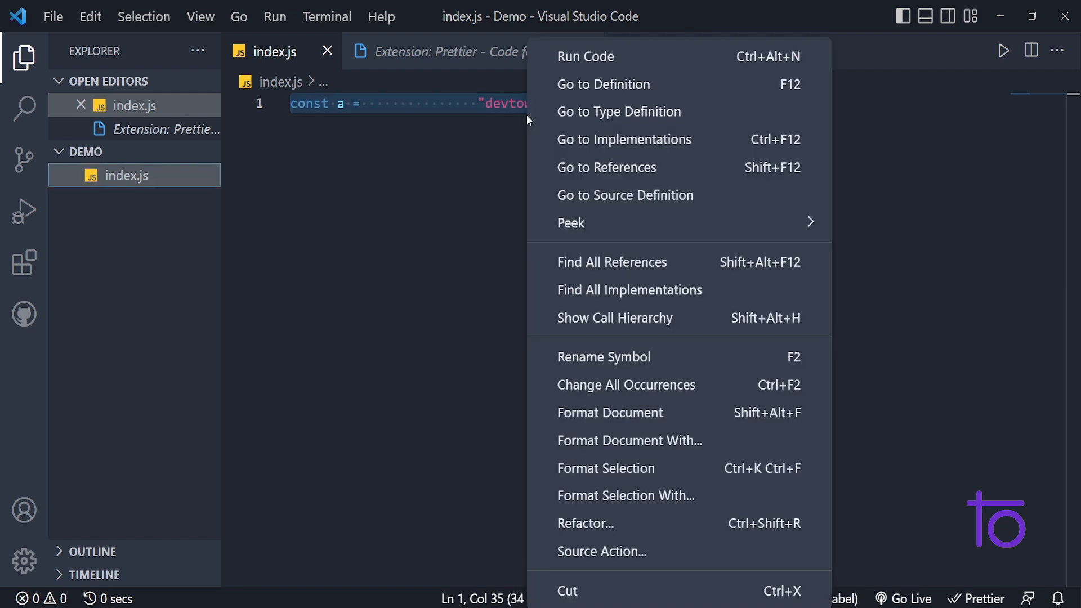
pyautogui.moveTo(619, 472)
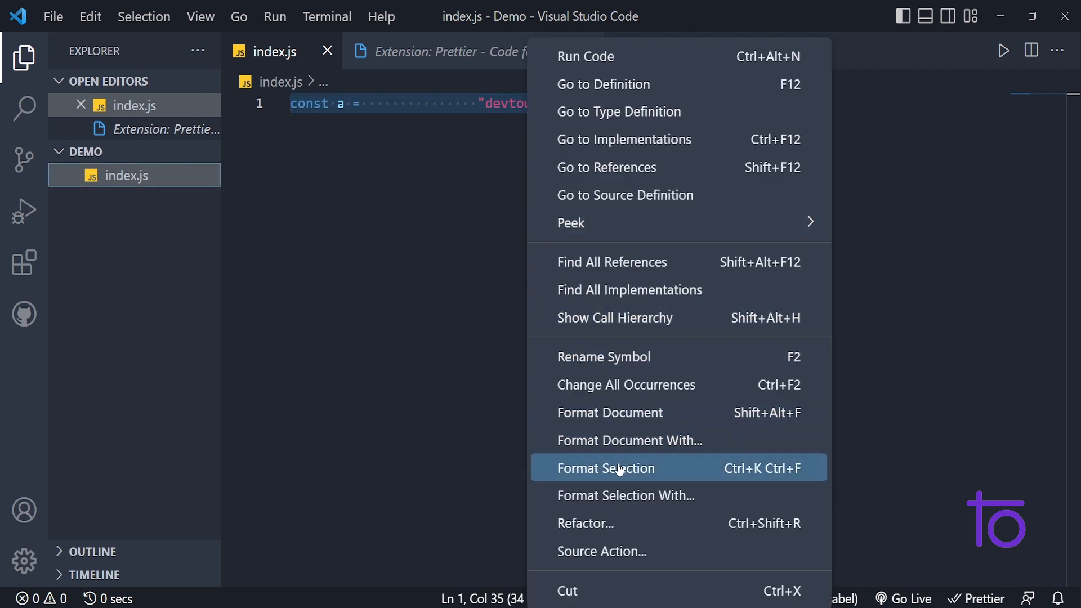
pyautogui.click(605, 468)
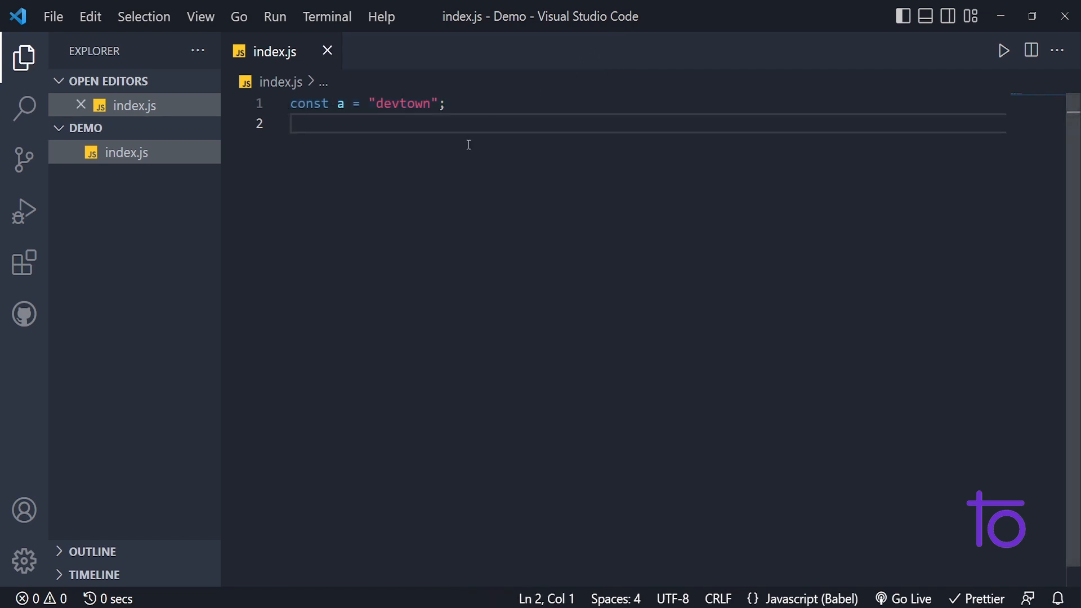
pyautogui.moveTo(342, 164)
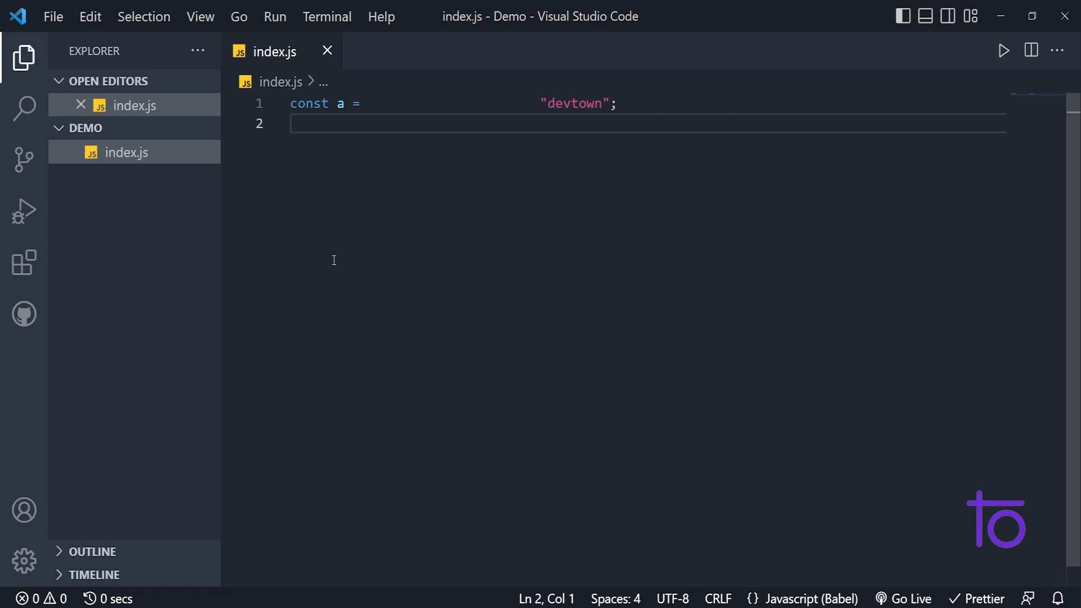
pyautogui.moveTo(23, 261)
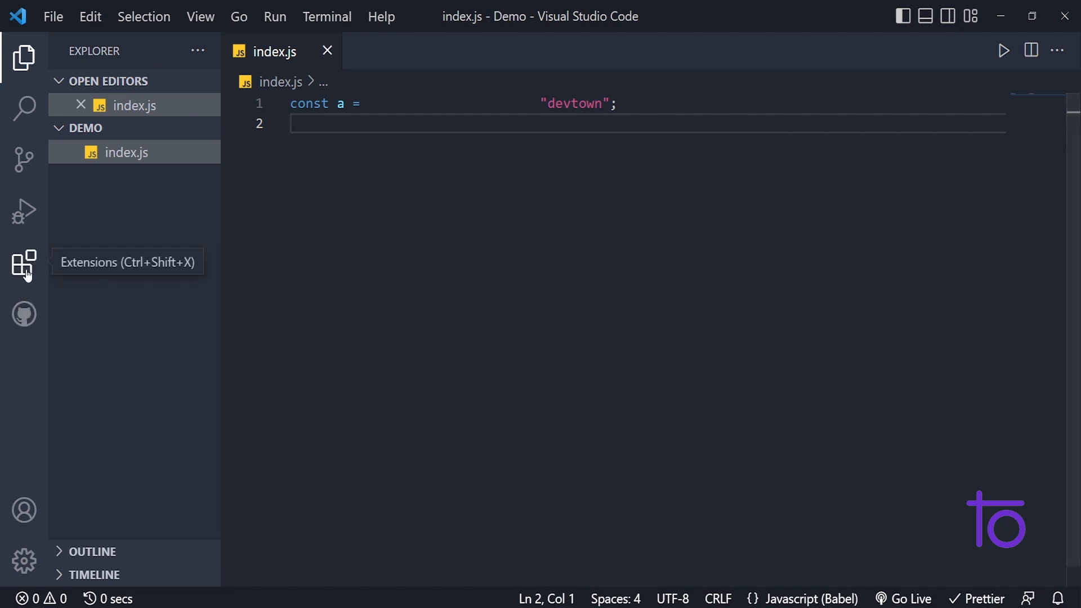
pyautogui.moveTo(22, 560)
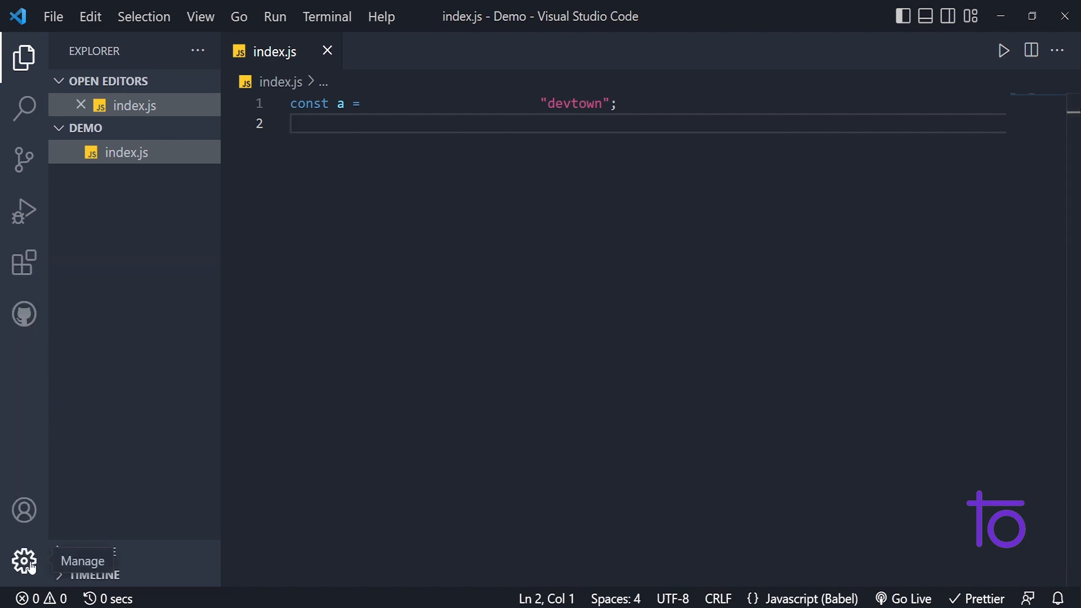
# - Open Settings, filter by 'format', and scroll down to Editor: Format On Paste
pyautogui.click(25, 561)
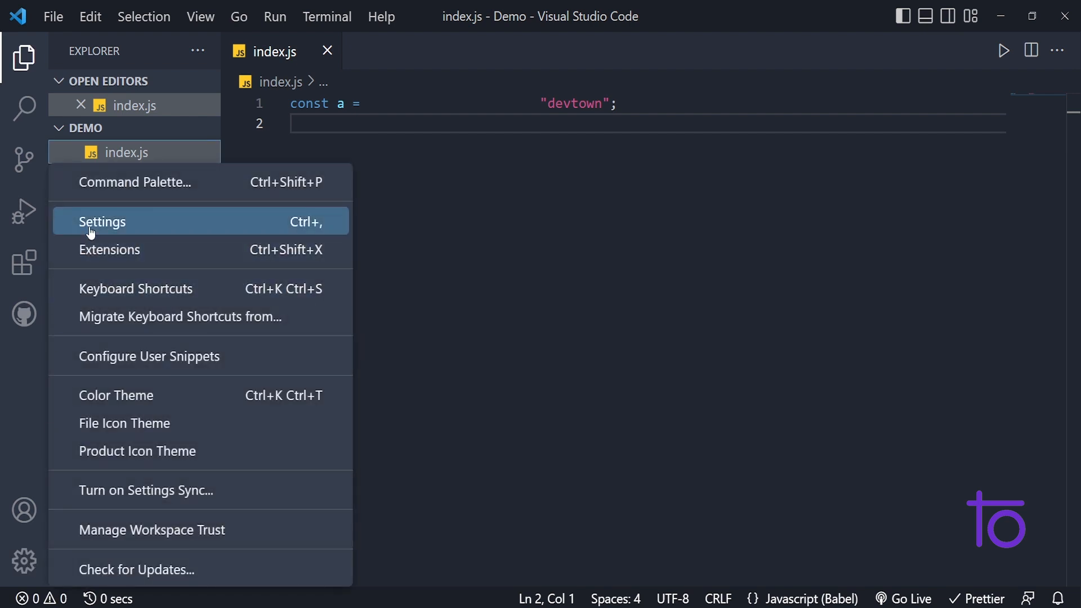
pyautogui.click(102, 221)
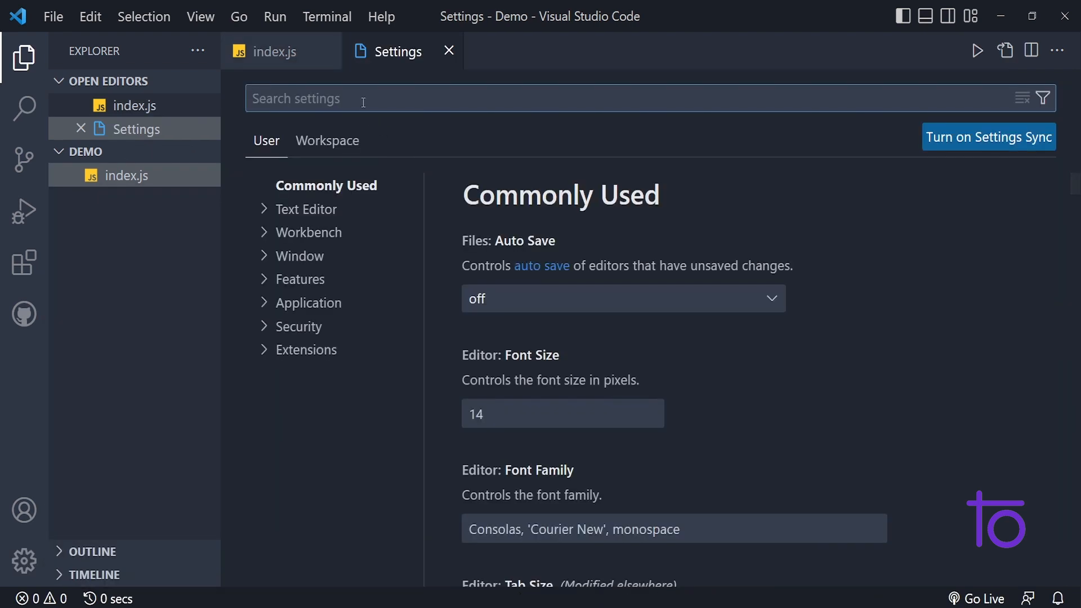
pyautogui.write('format')
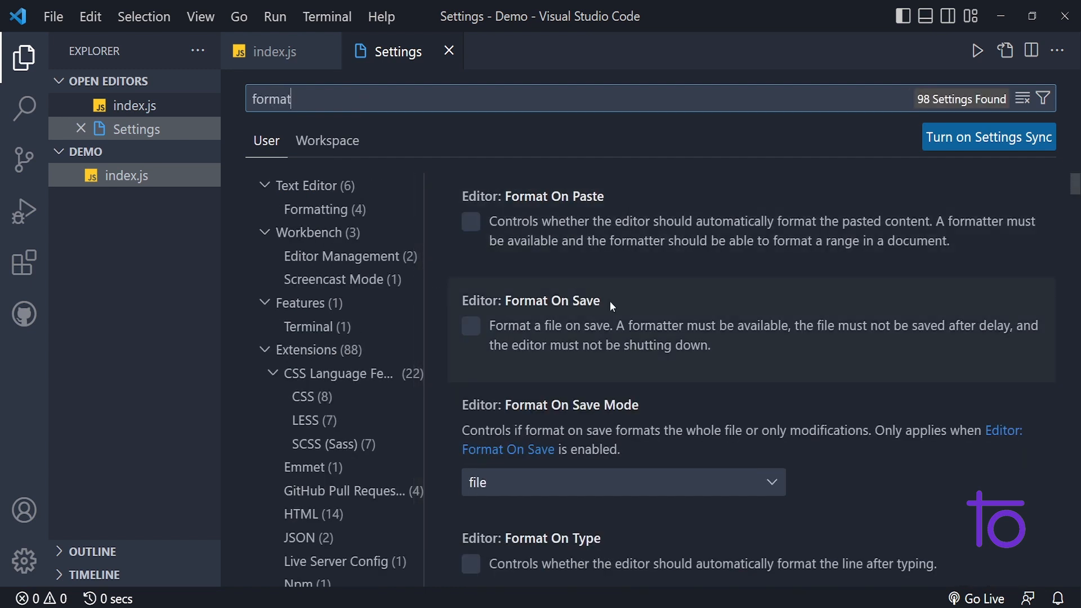
pyautogui.scroll(-3)
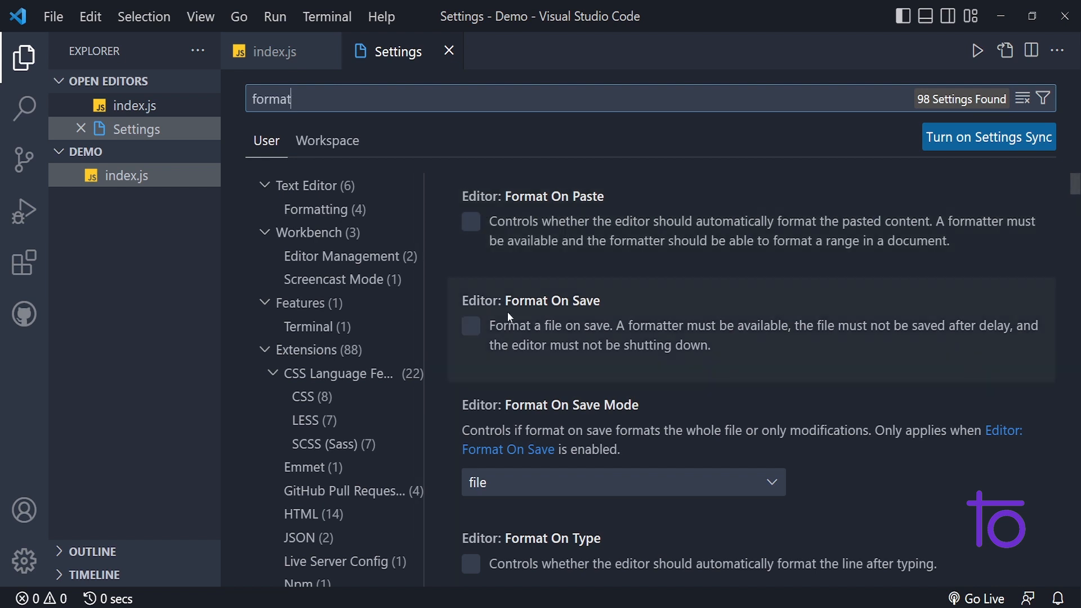
pyautogui.scroll(-3)
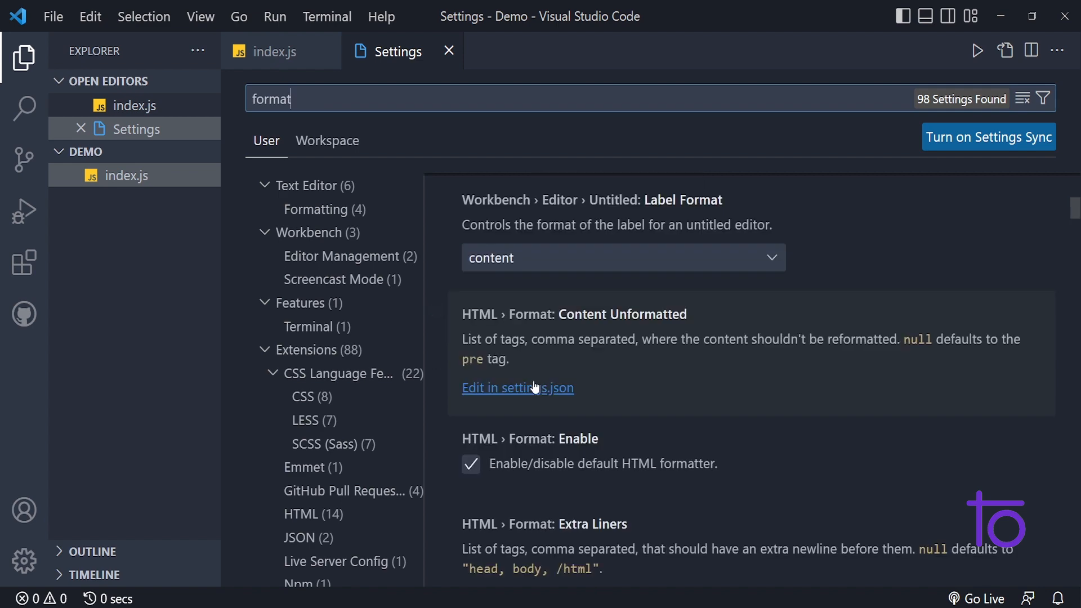
pyautogui.scroll(-3)
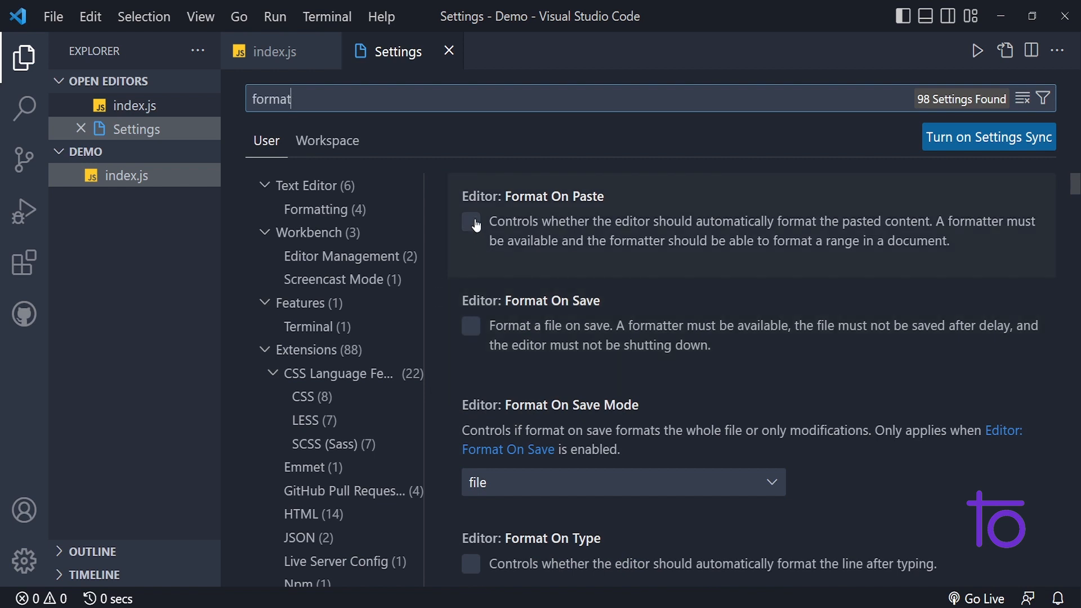
pyautogui.moveTo(472, 223)
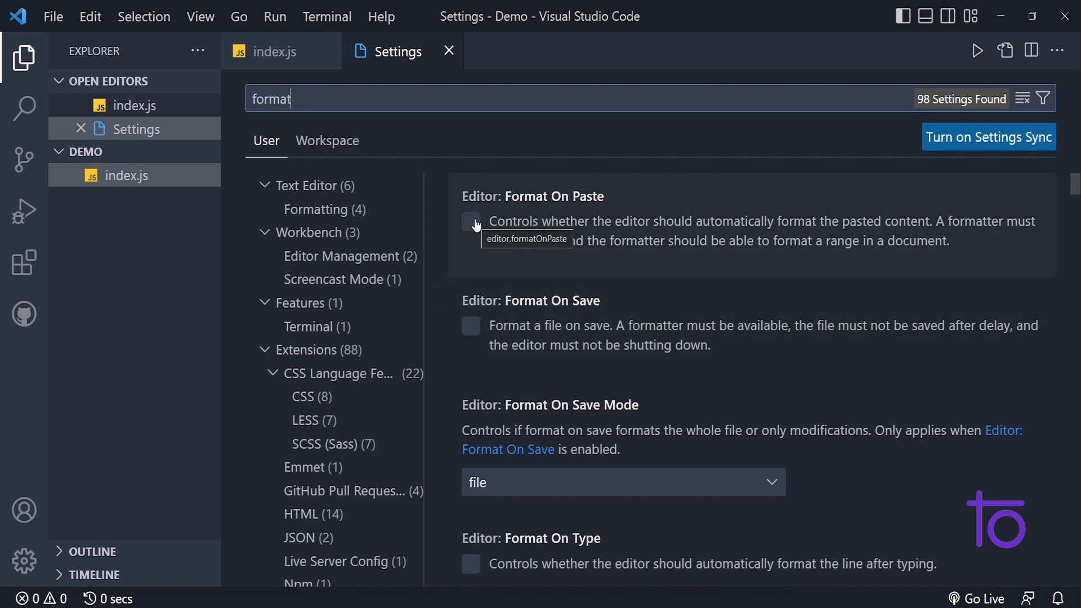
# - Tick Editor: Format On Paste and Editor: Format On Save, then close Settings
pyautogui.click(471, 221)
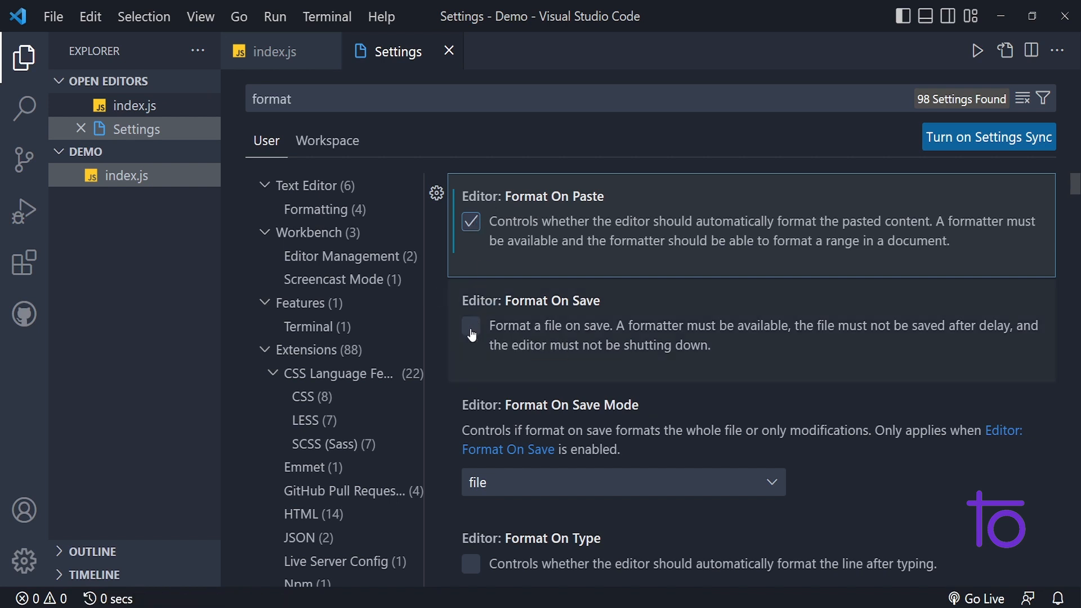
pyautogui.click(471, 326)
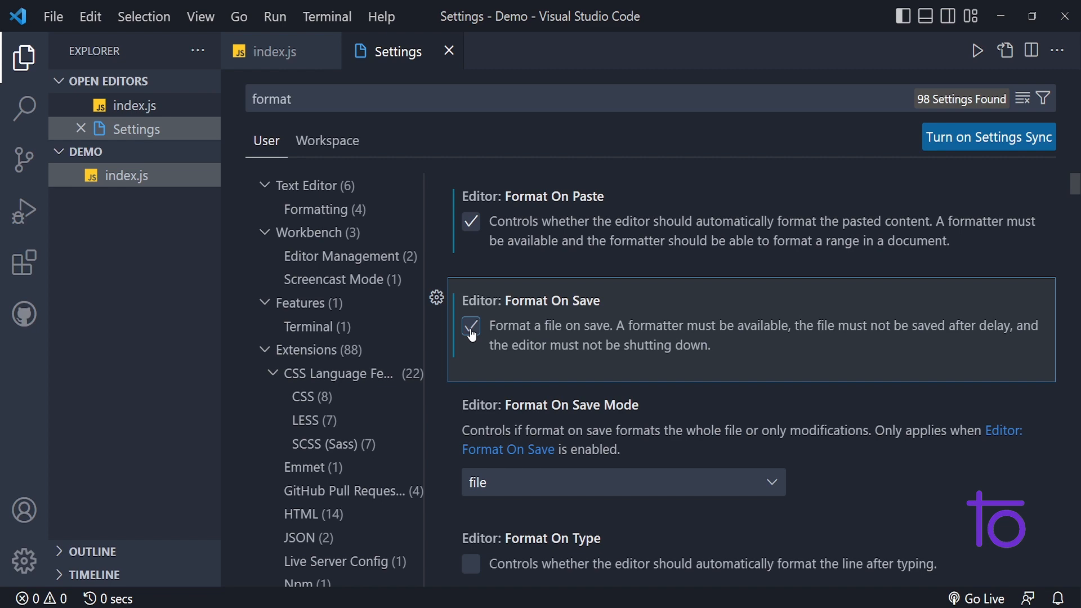
pyautogui.click(623, 483)
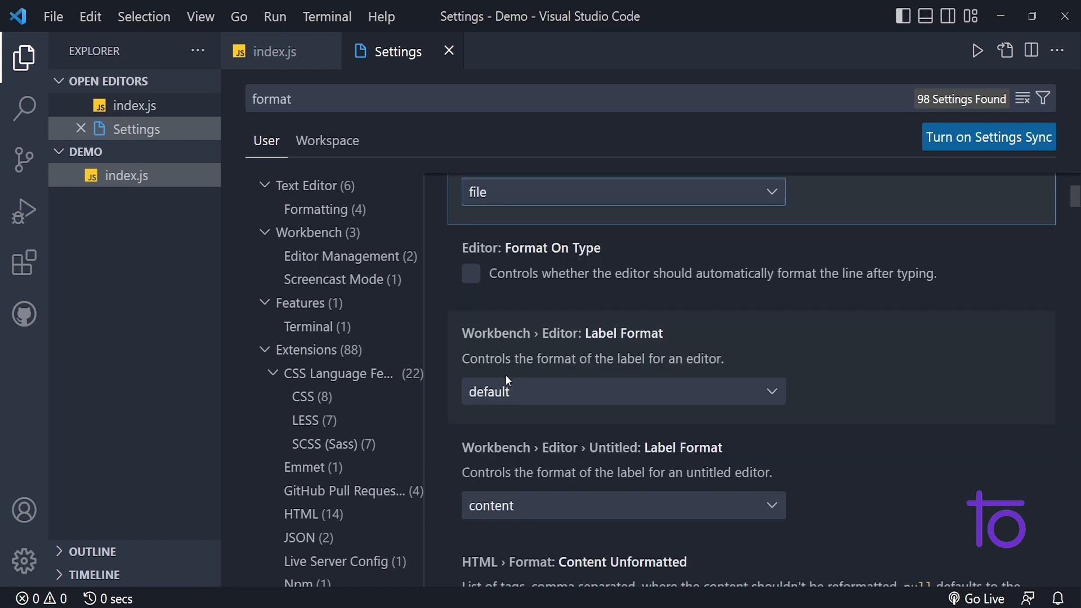
pyautogui.scroll(-3)
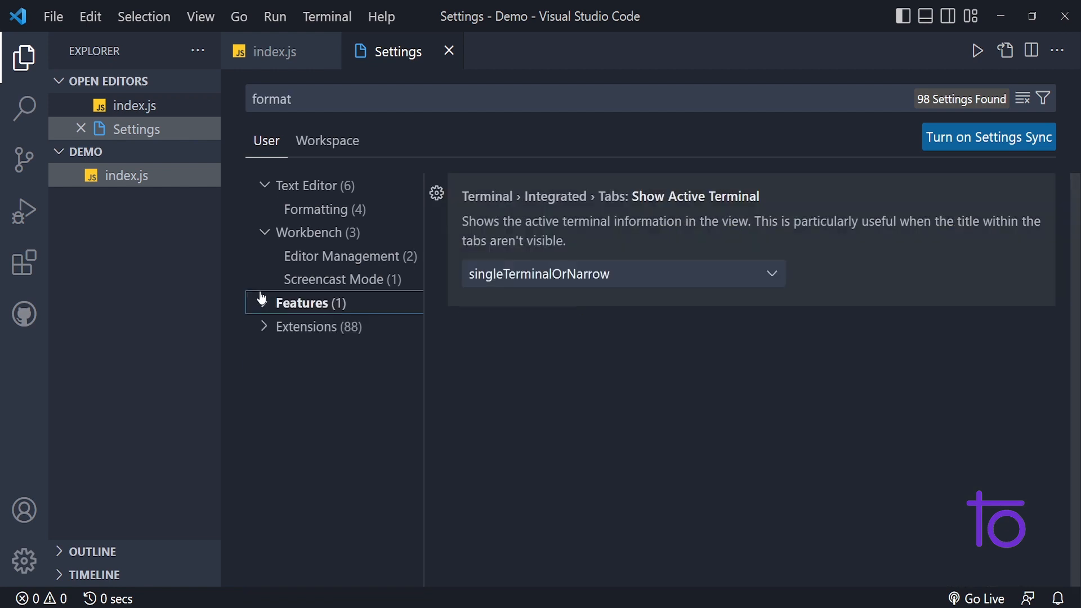
pyautogui.click(306, 185)
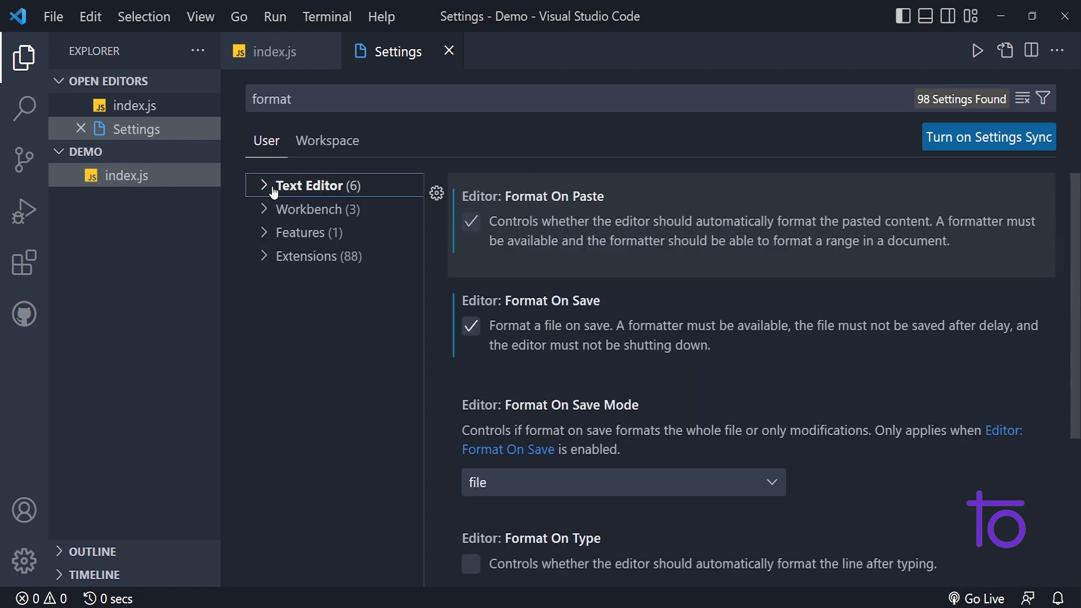
pyautogui.moveTo(950, 139)
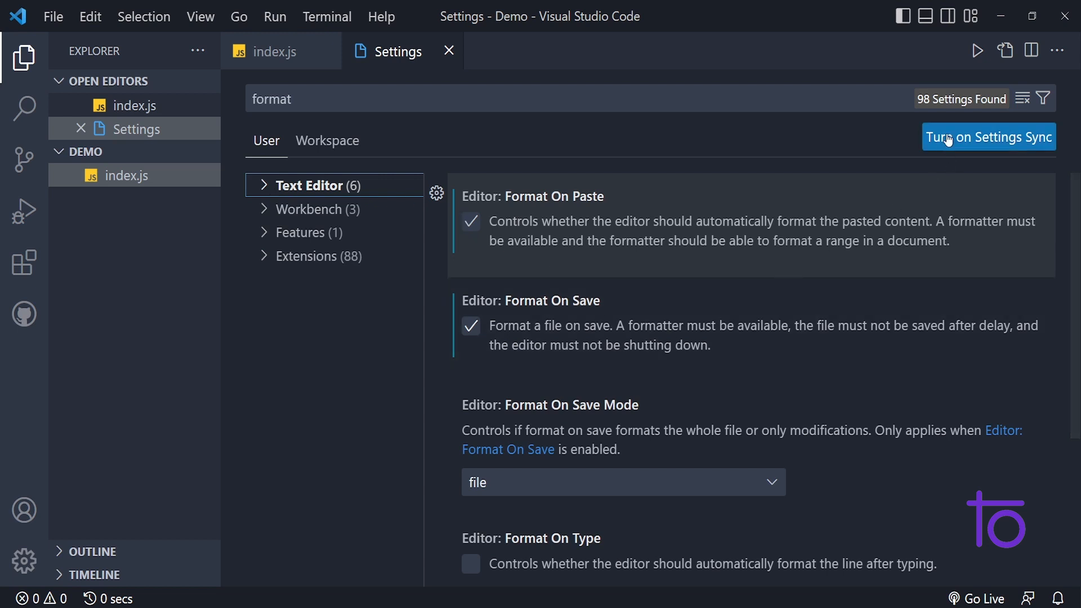
pyautogui.scroll(-3)
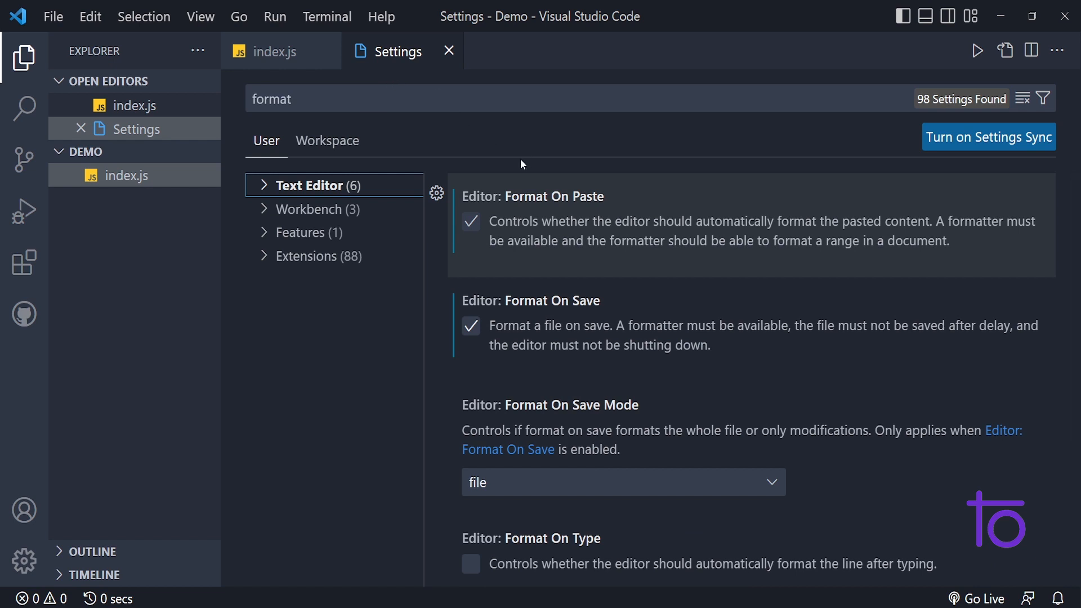
pyautogui.moveTo(332, 148)
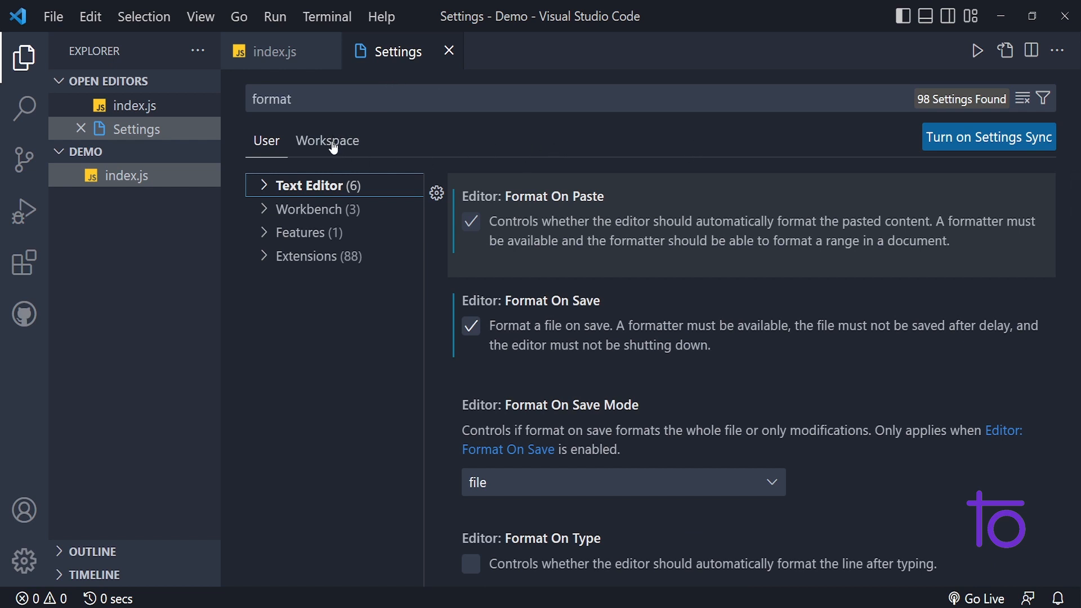
pyautogui.click(448, 50)
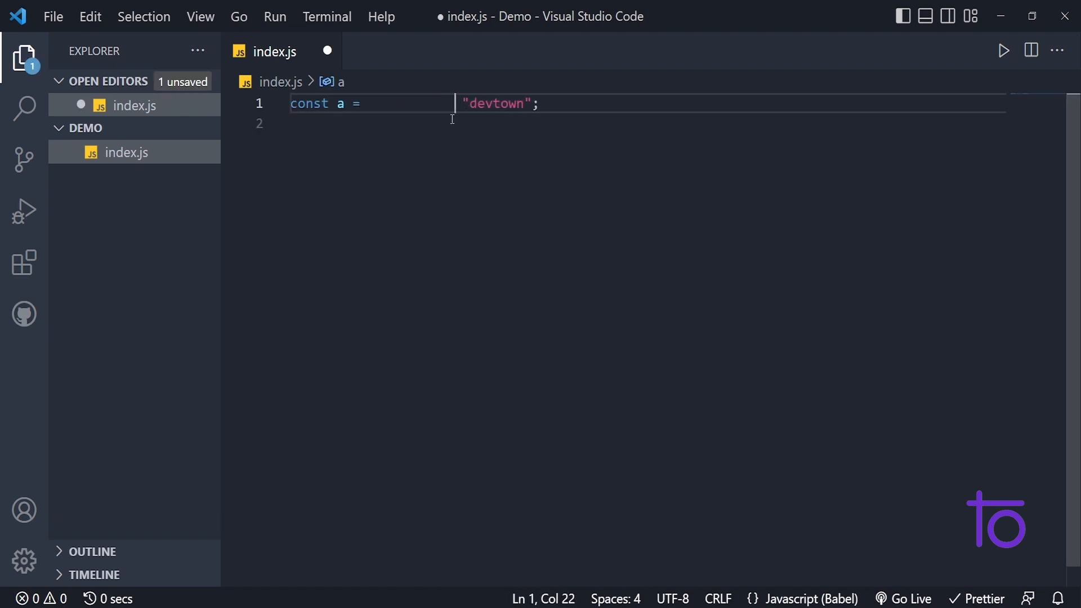
# - Pad the declaration with spaces and save index.js so Prettier strips them
pyautogui.press('Enter')
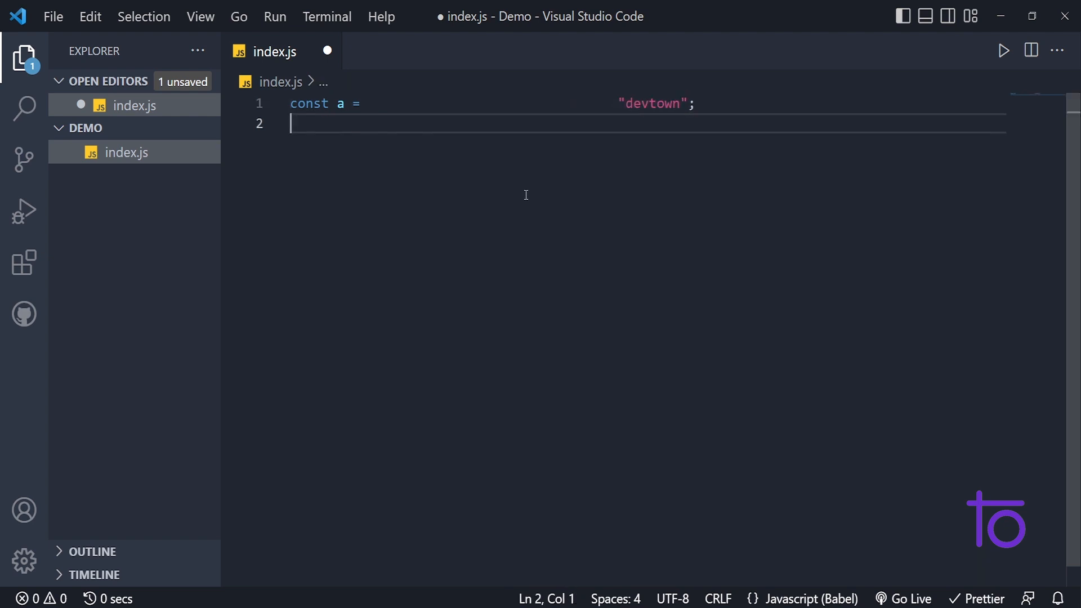
pyautogui.press('ctrl+s')
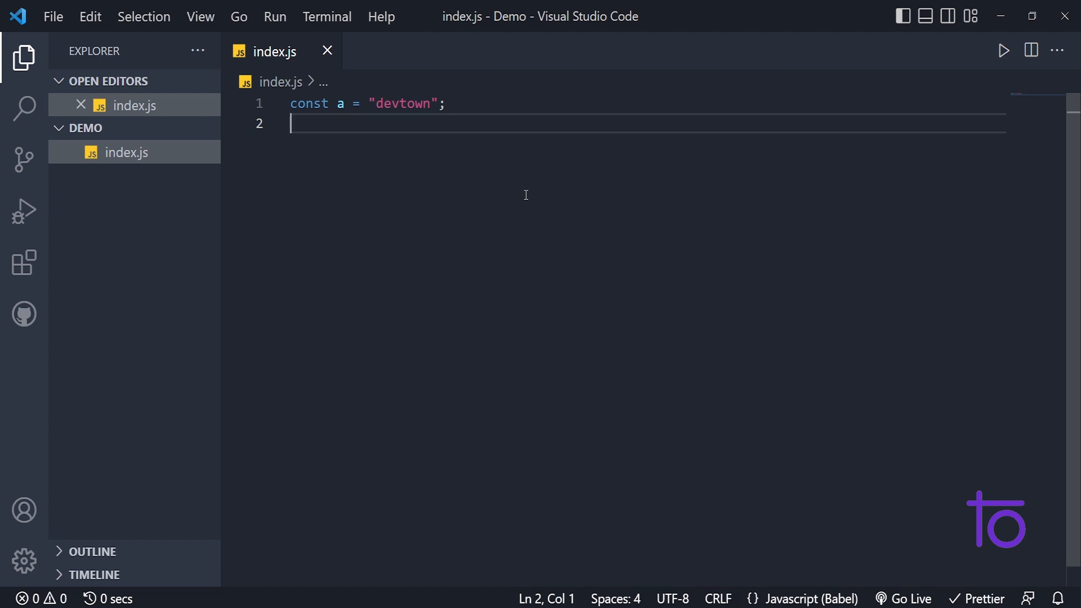
pyautogui.moveTo(134, 130)
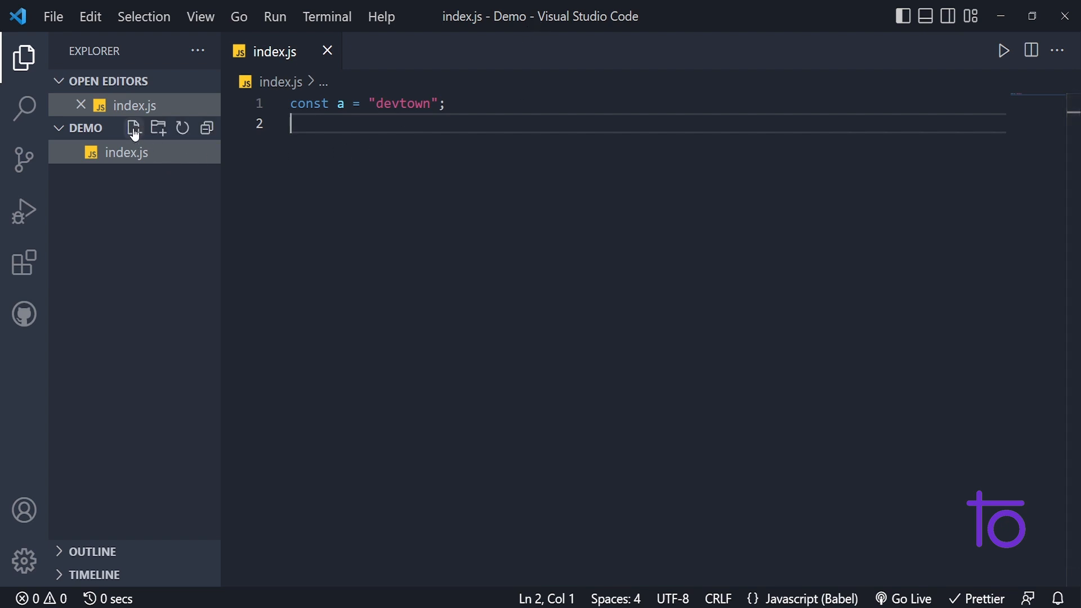
# - Create index.html with boilerplate and messy nested divs of text, then format and save it
pyautogui.click(134, 128)
pyautogui.write('index.html')
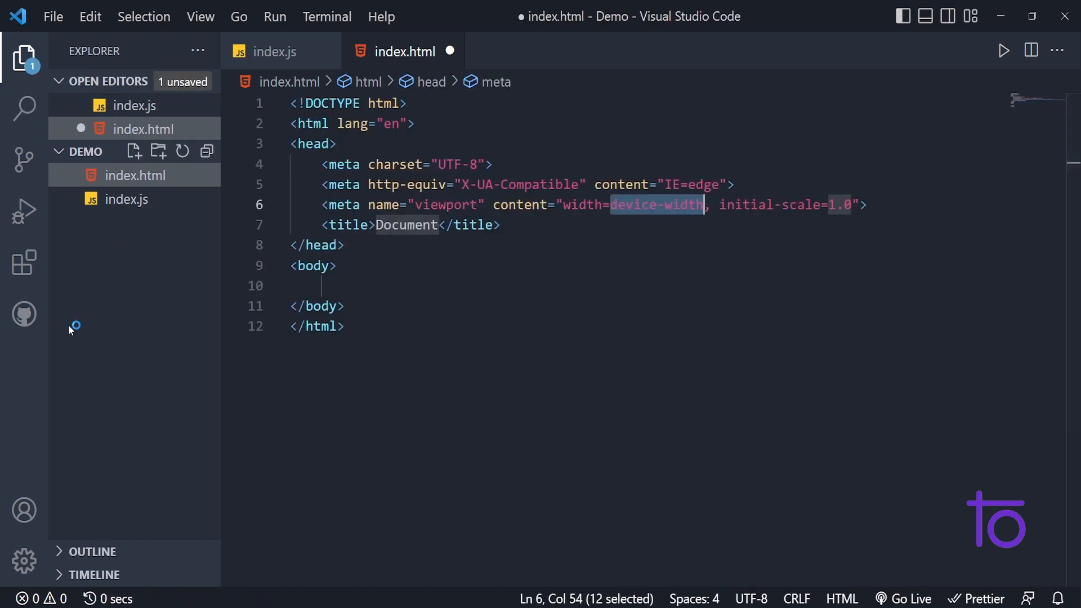
pyautogui.click(343, 285)
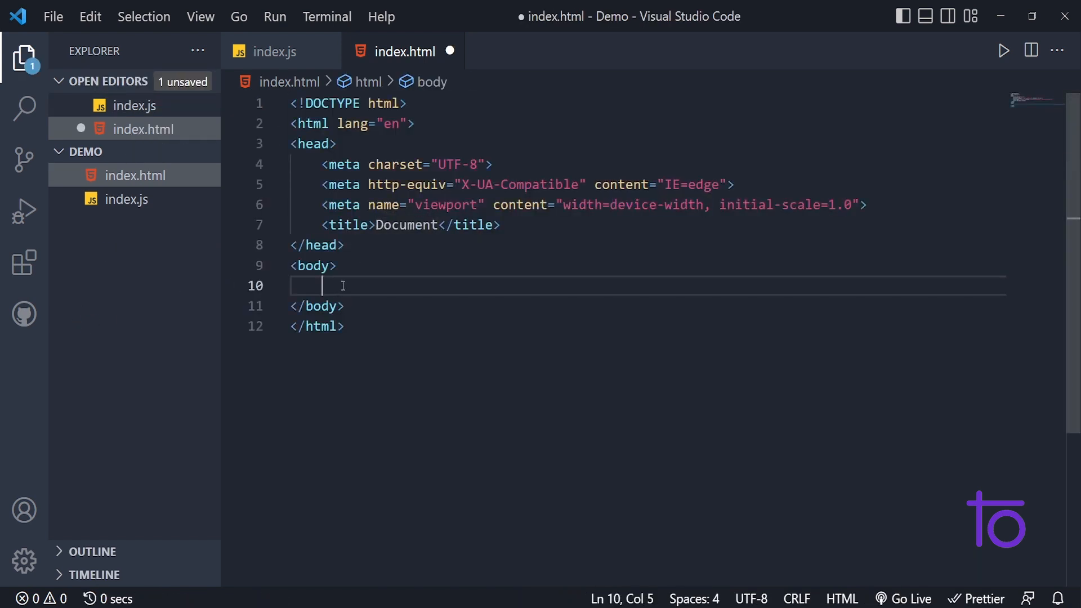
pyautogui.write('div')
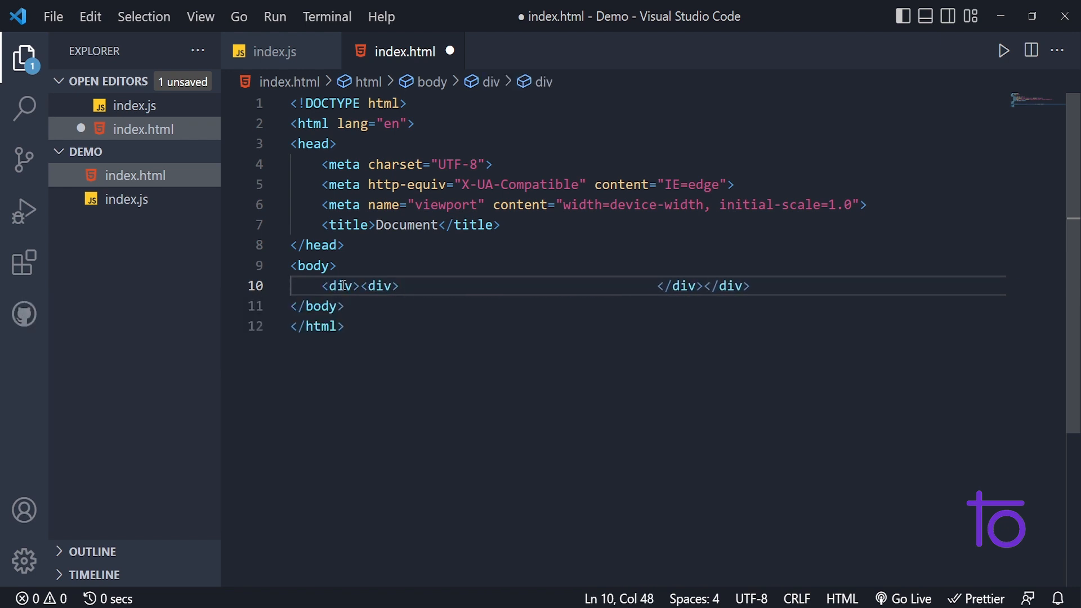
pyautogui.write('afihbdiafbdioab')
pyautogui.write('dls;kgnlsknm')
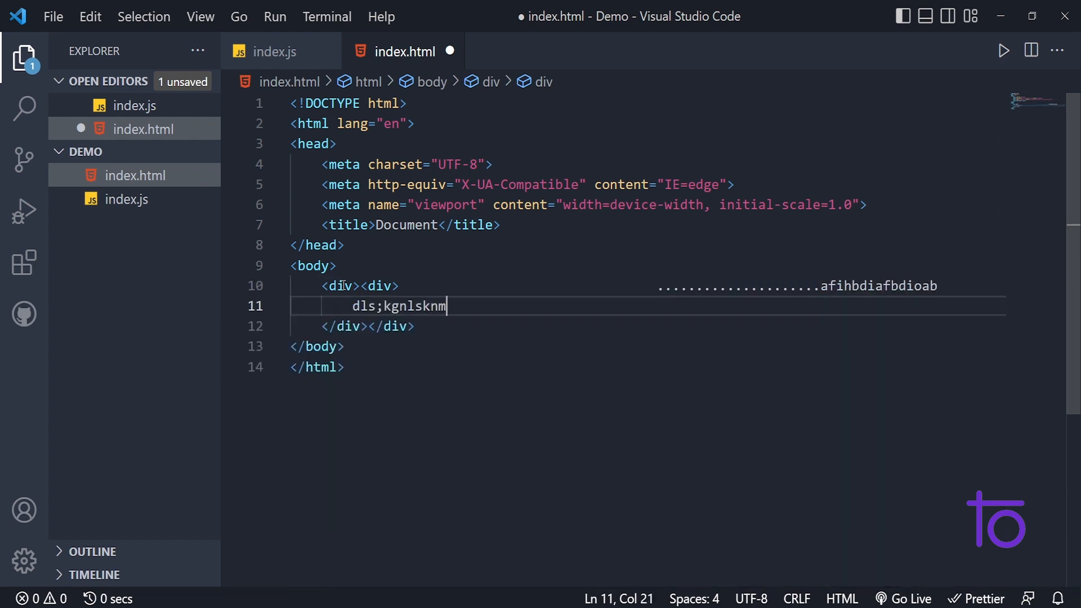
pyautogui.write('glk fsgggg')
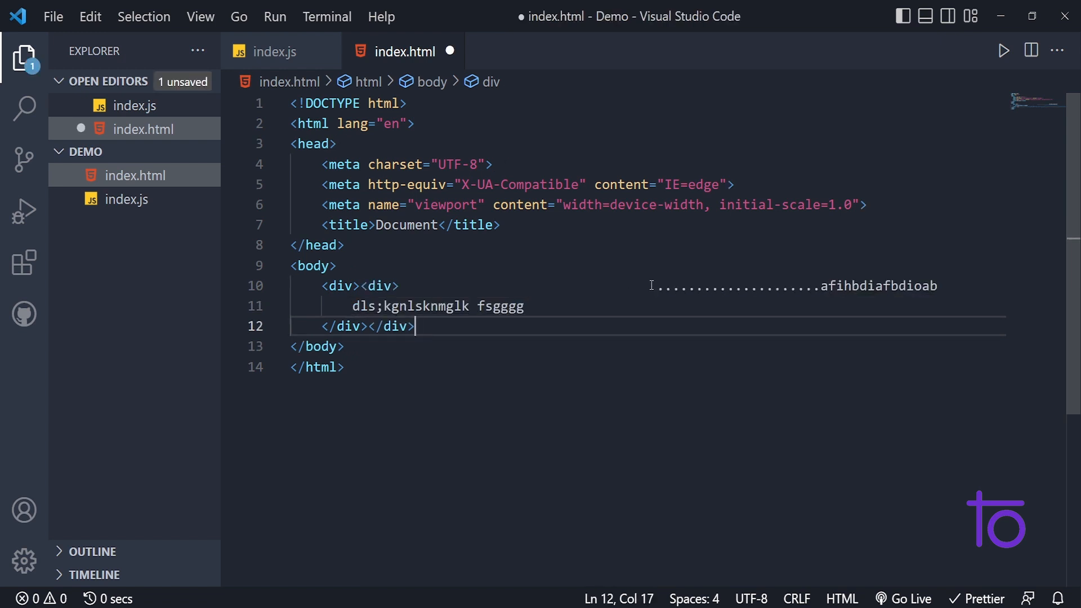
pyautogui.press('shift+alt+f')
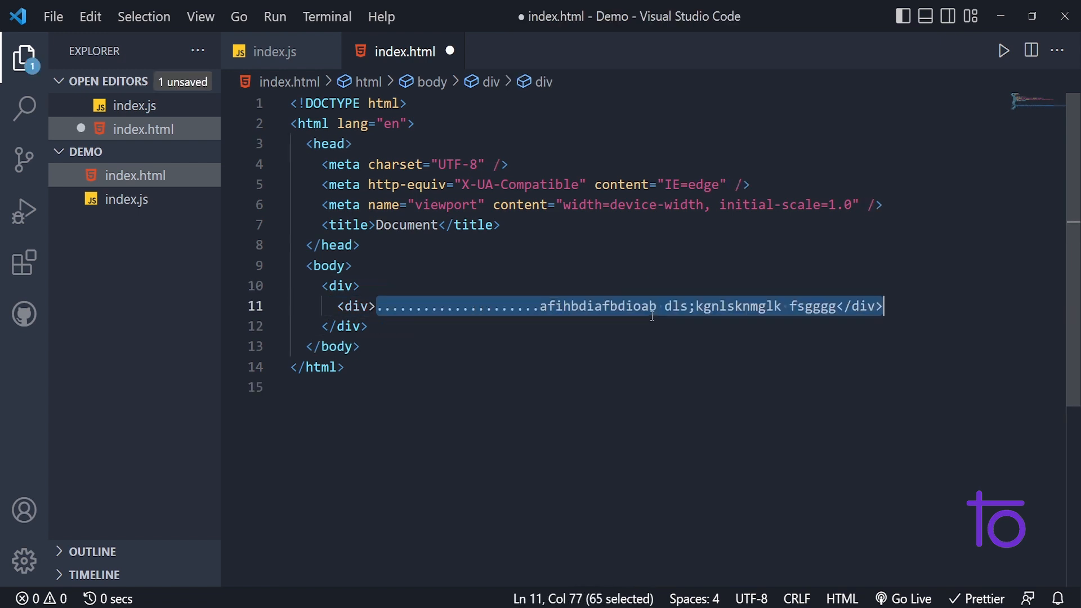
pyautogui.press('Ctrl+s')
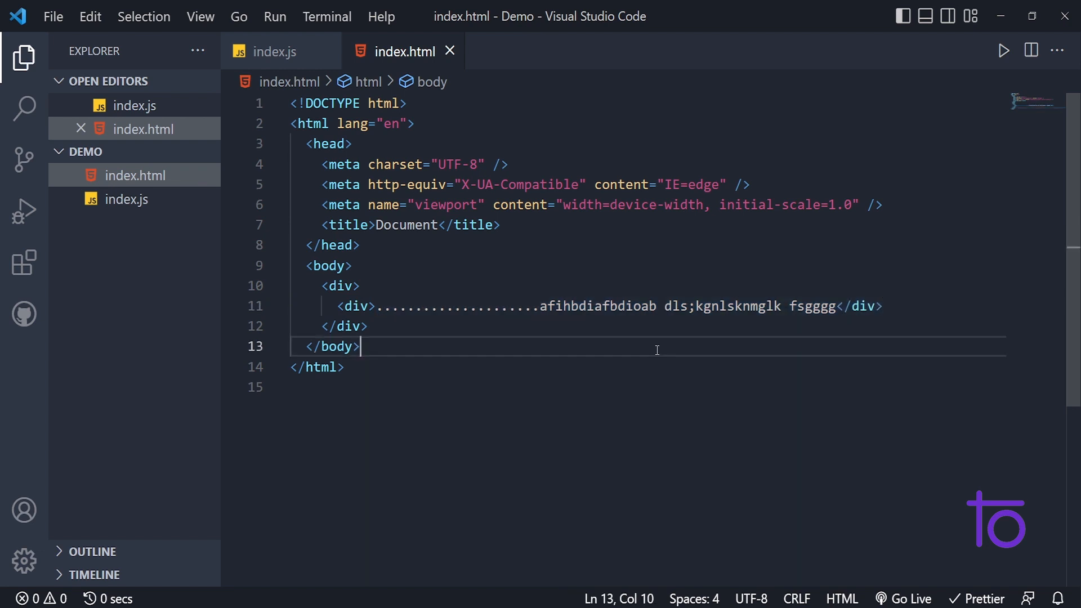
pyautogui.moveTo(585, 354)
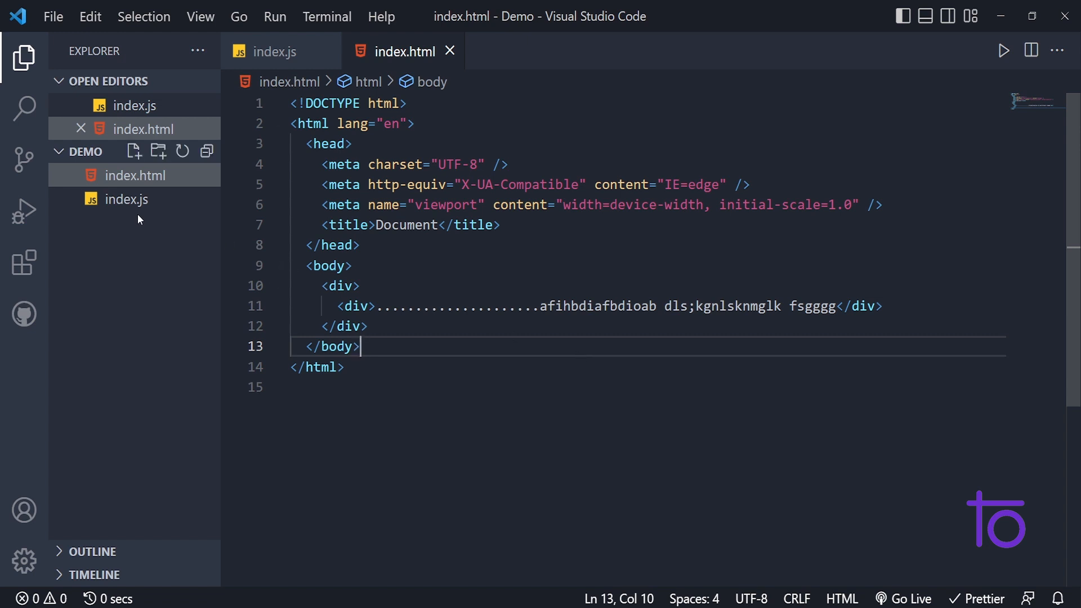
pyautogui.moveTo(134, 199)
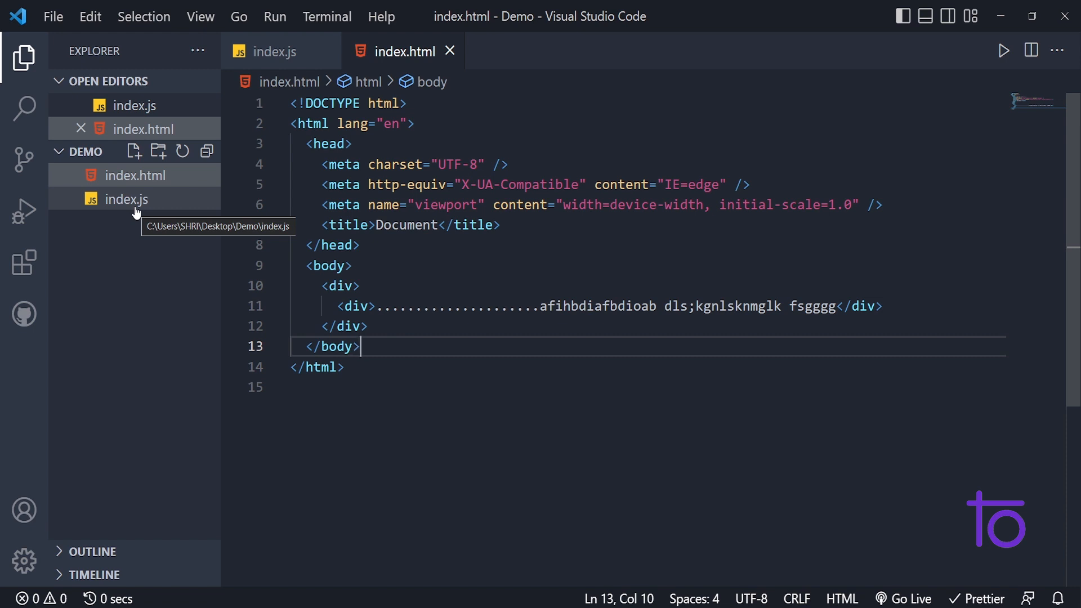
# - Reopen index.js and search settings for 'format' to toggle Format On Paste
pyautogui.click(126, 199)
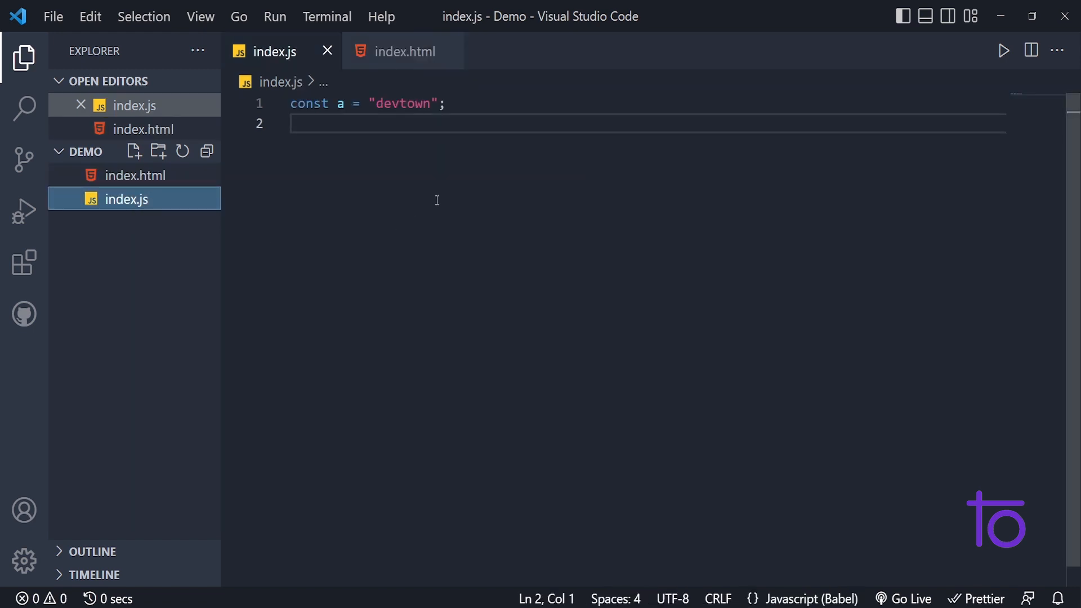
pyautogui.moveTo(14, 367)
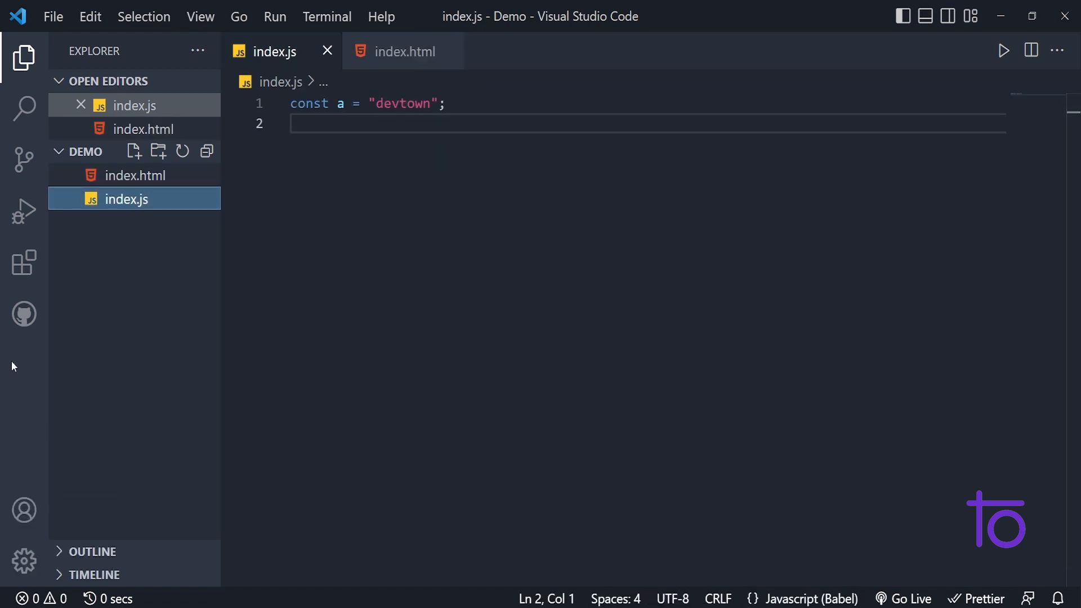
pyautogui.click(21, 558)
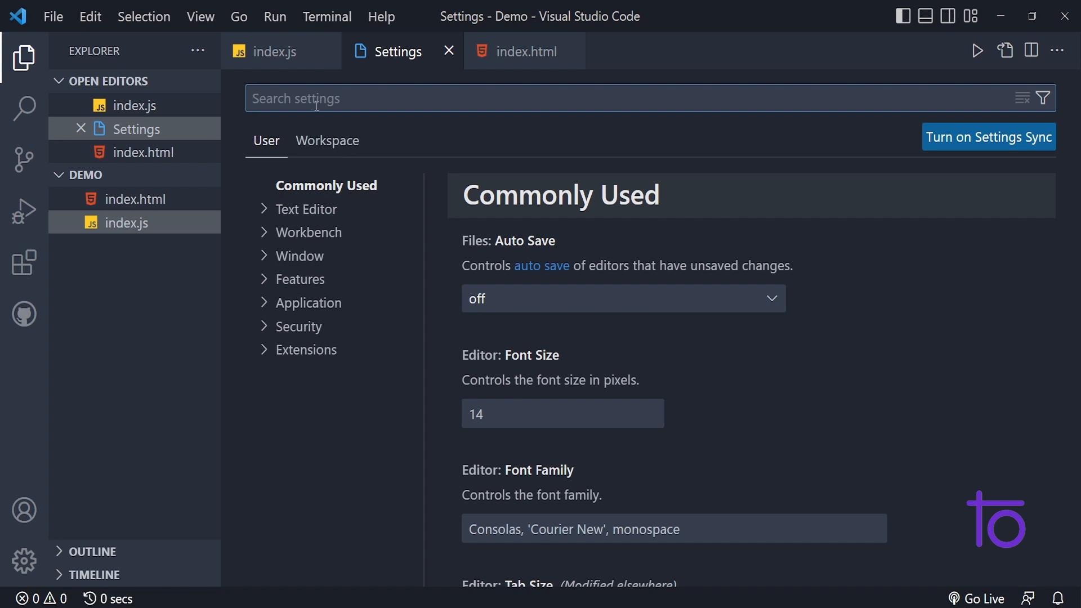
pyautogui.write('fora')
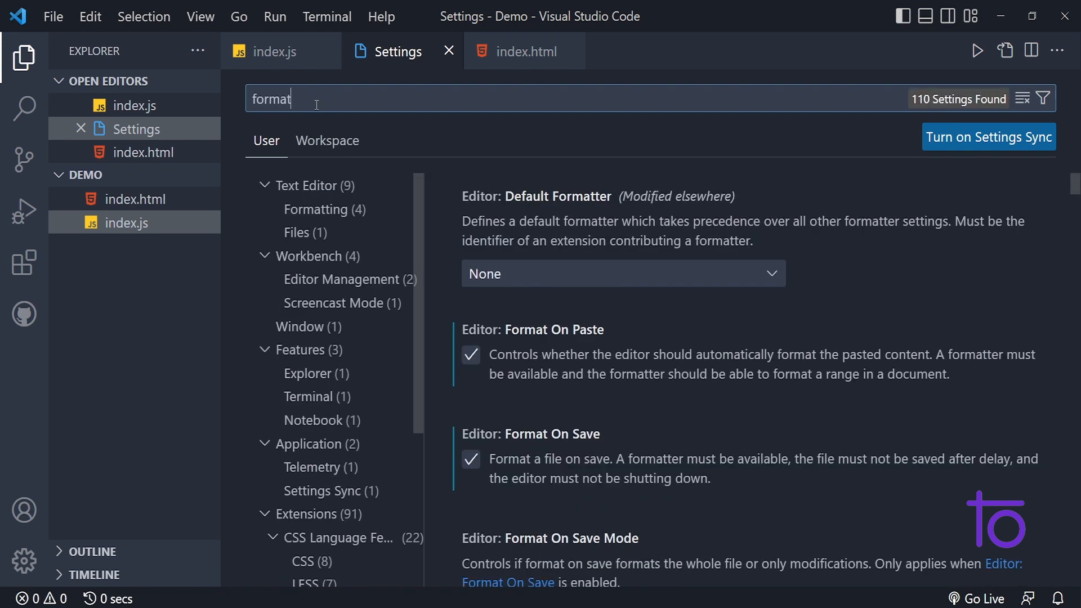
pyautogui.scroll(-3)
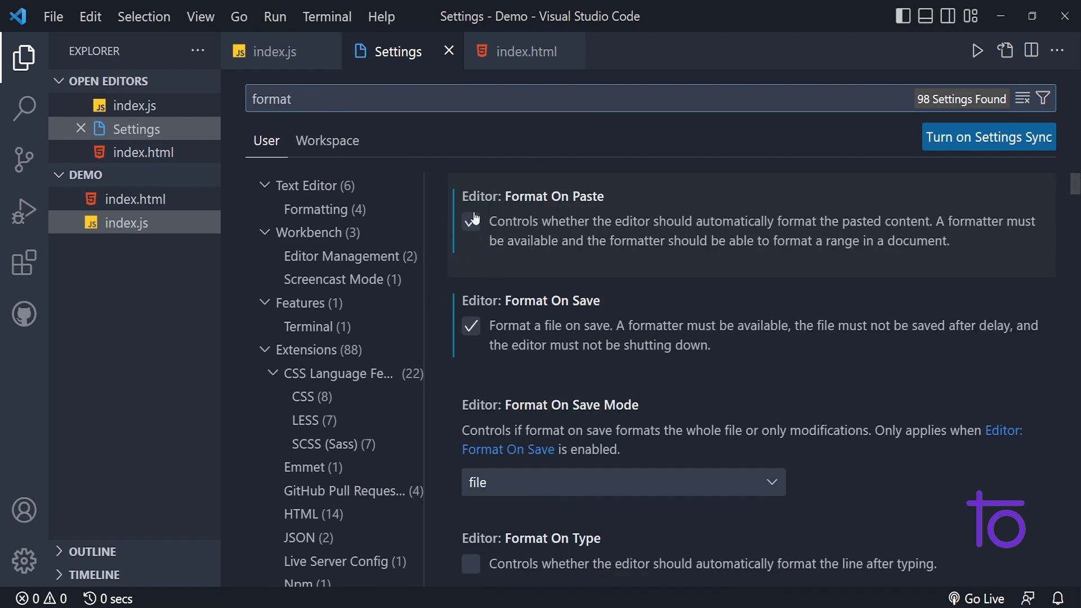
pyautogui.click(448, 50)
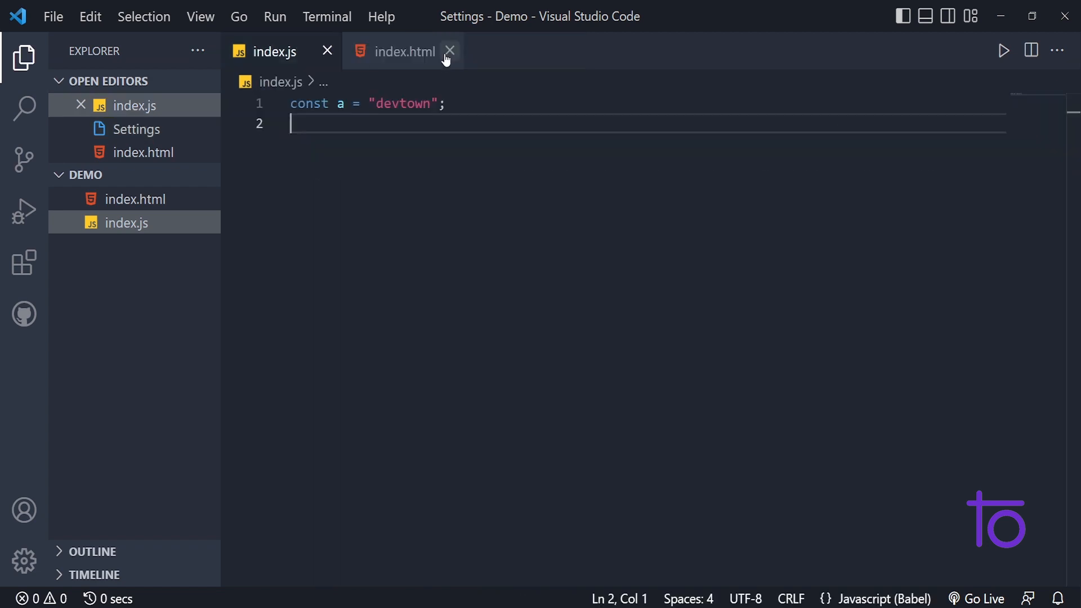
# - Save index.js to strip spacing, add blank lines before the declaration, and save again
pyautogui.click(449, 50)
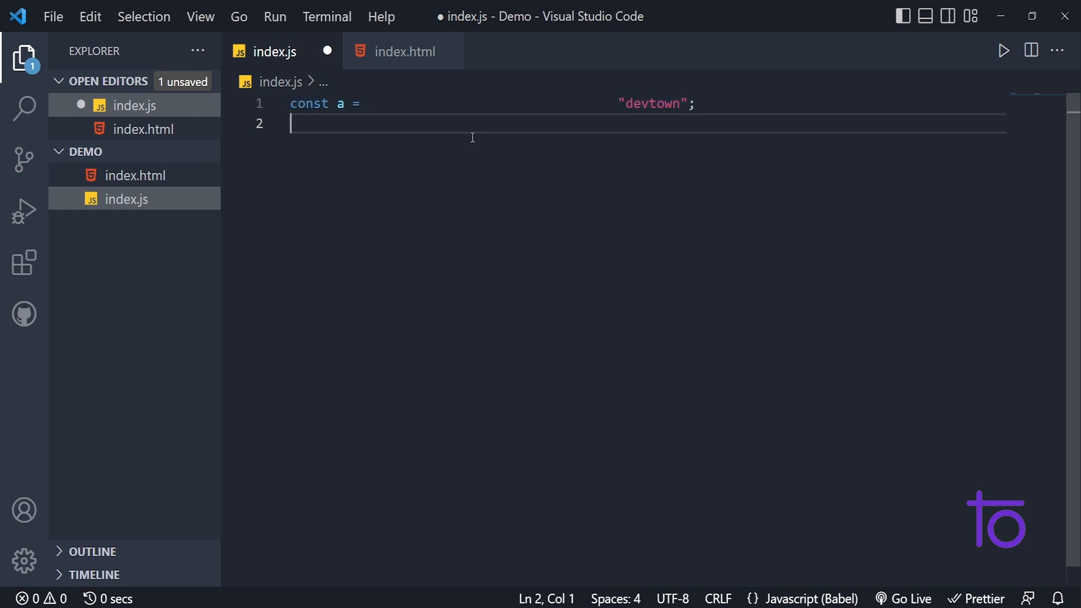
pyautogui.press('Ctrl+S')
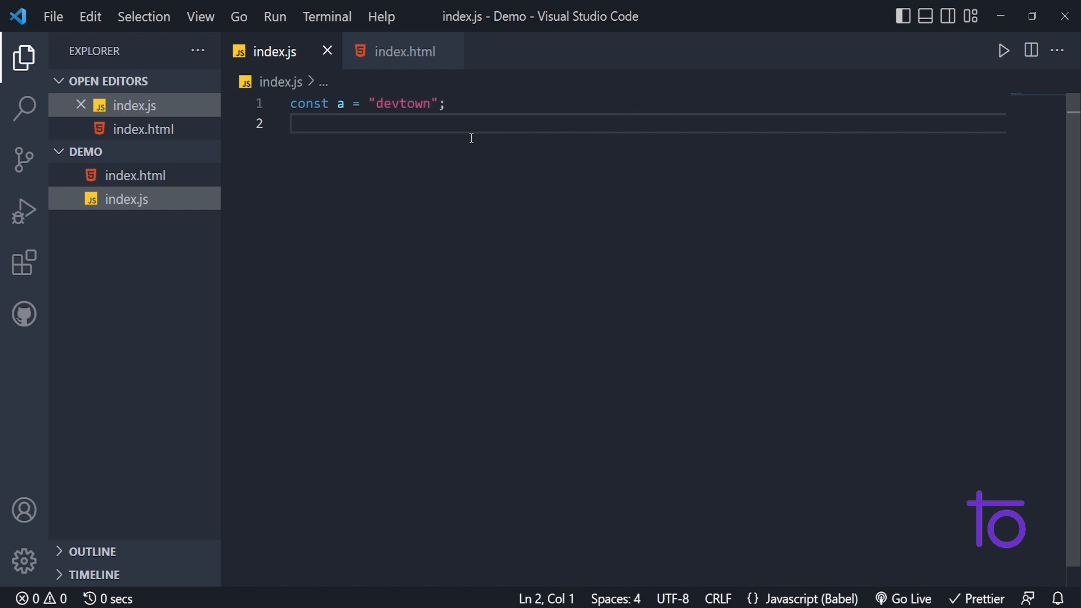
pyautogui.press('Enter')
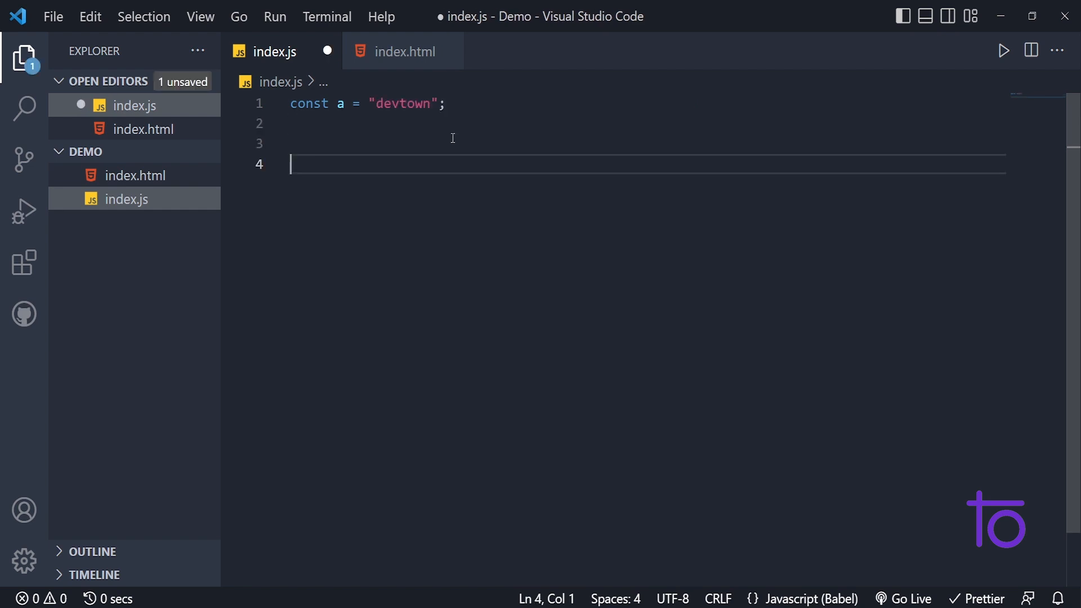
pyautogui.write('const a = "devtown";')
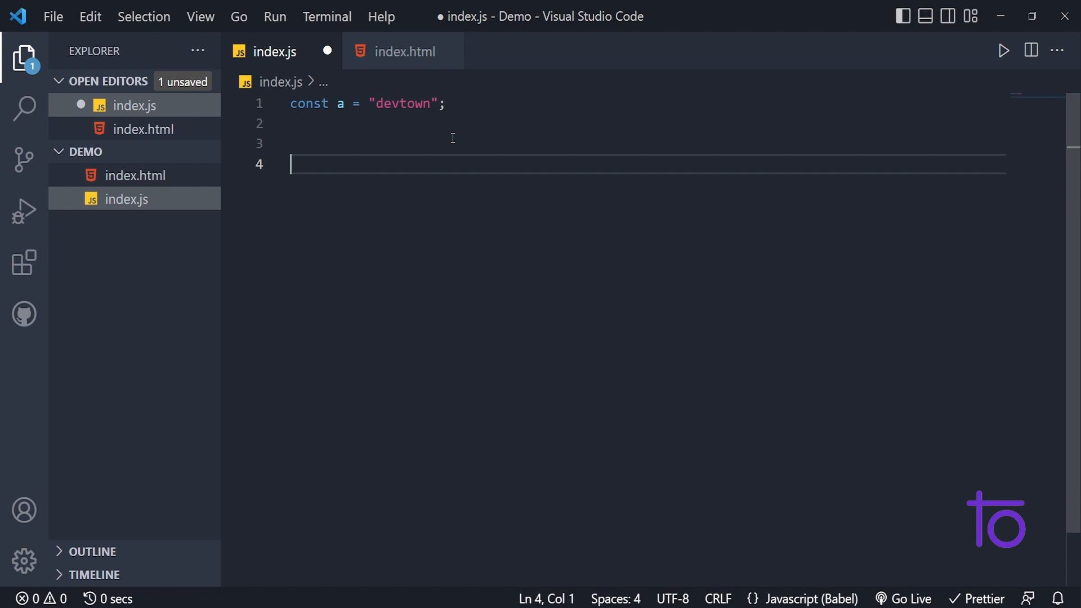
pyautogui.write('const a = "devtown";')
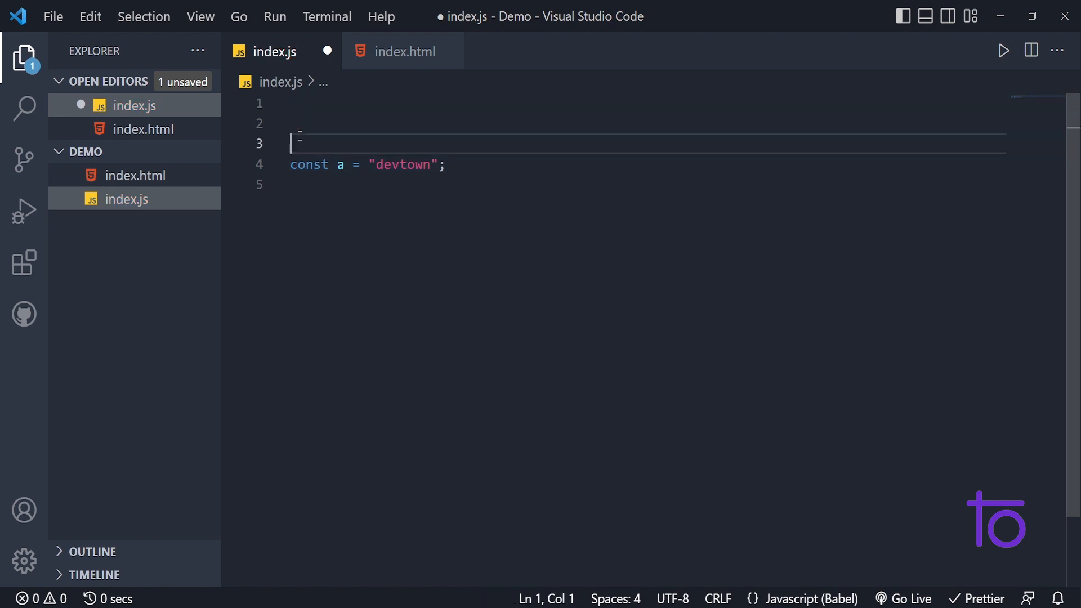
pyautogui.press('ctrl+s')
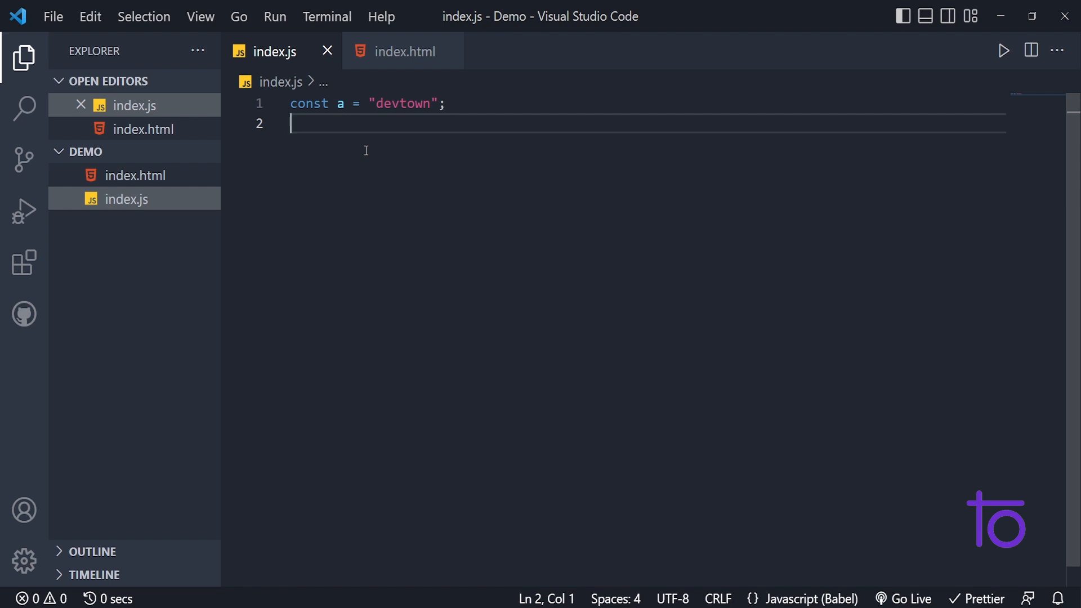
pyautogui.moveTo(374, 139)
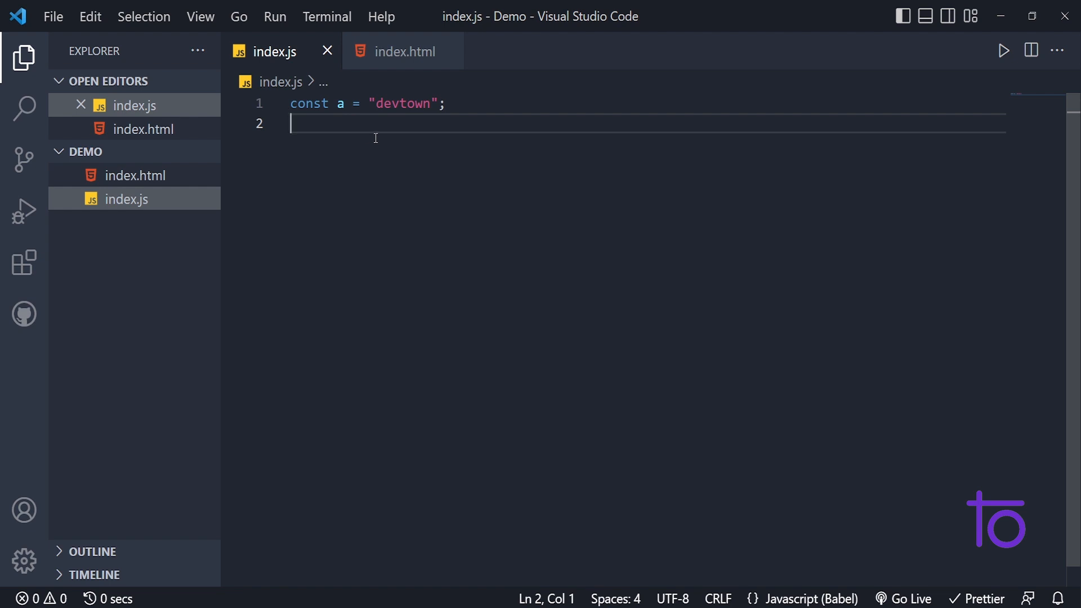